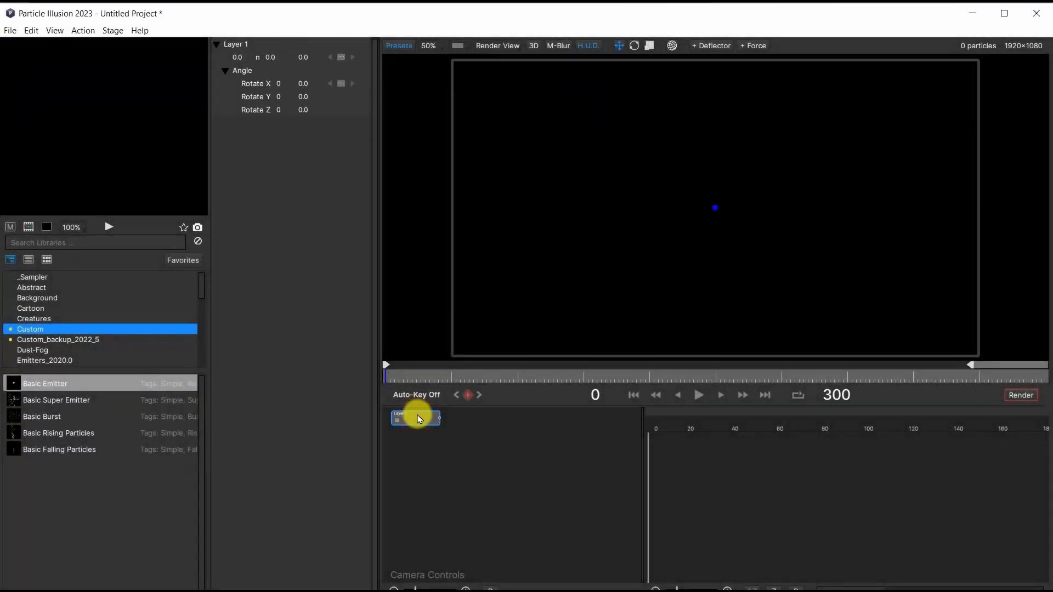
# Add a Basic Emitter set to Single Particle and open its shape image editor.
pyautogui.doubleClick(45, 383)
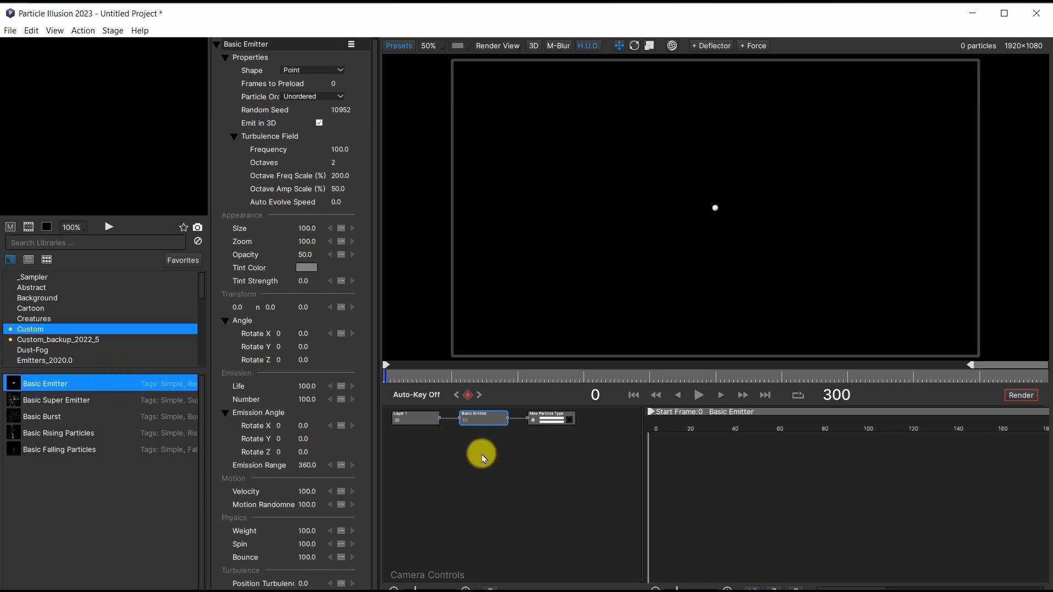
pyautogui.click(551, 419)
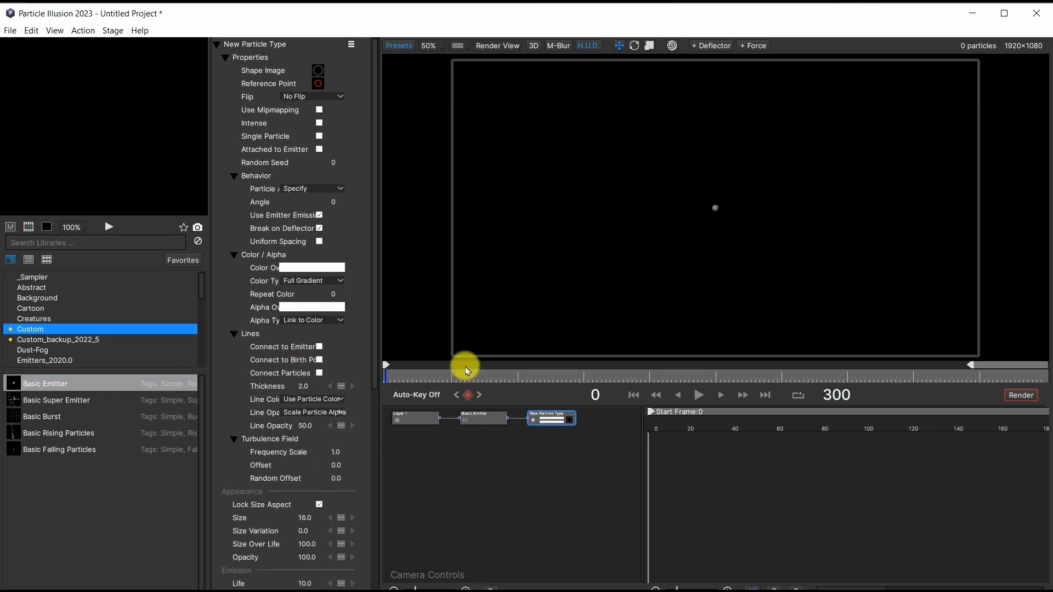
pyautogui.click(319, 135)
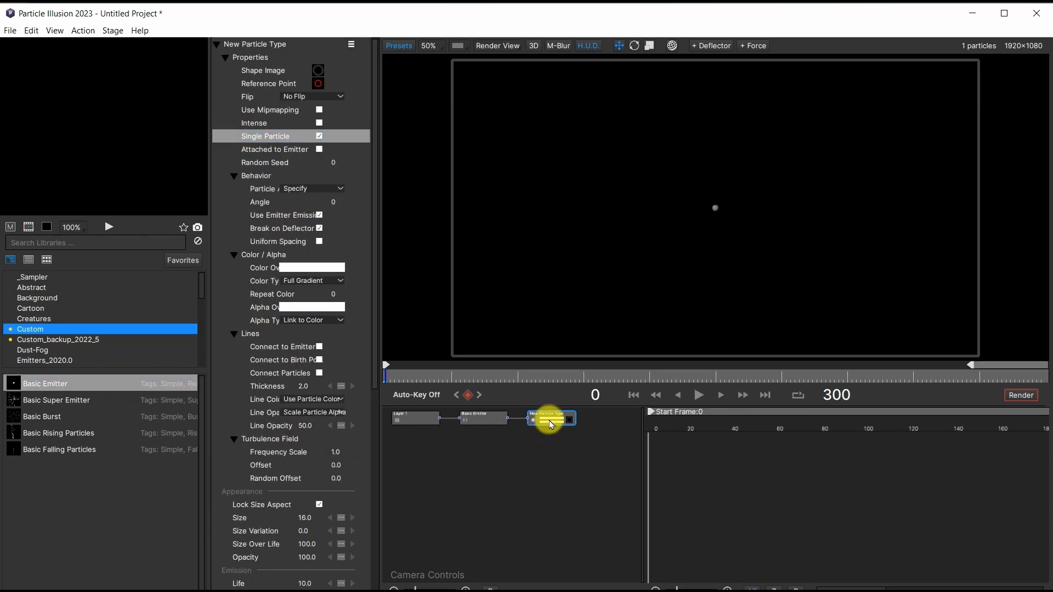
pyautogui.click(317, 69)
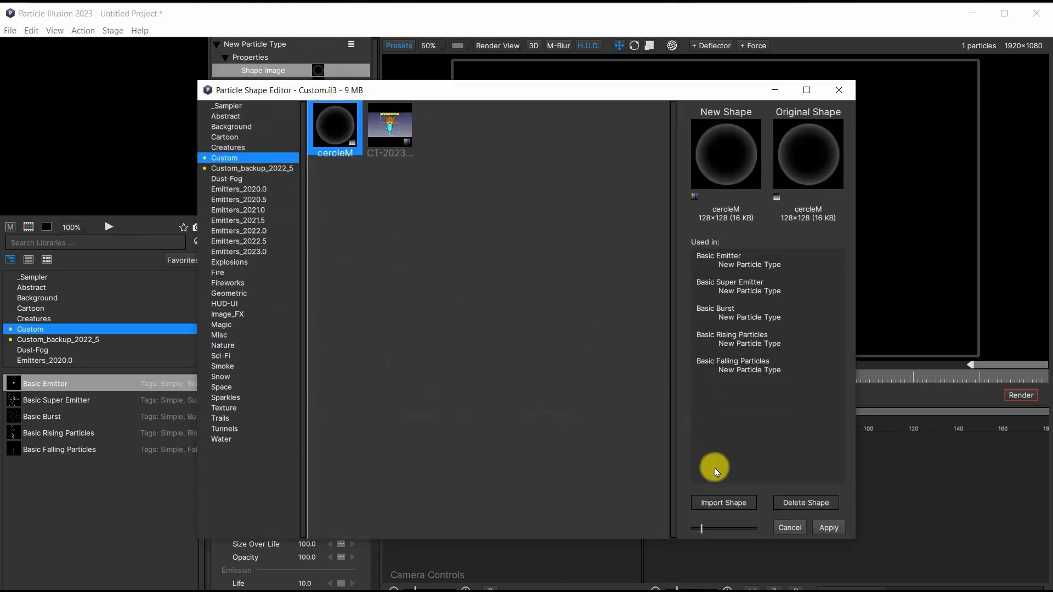
# Import Capture-WSpray-Front-52.png as the current emitter's particle shape and apply it.
pyautogui.click(723, 503)
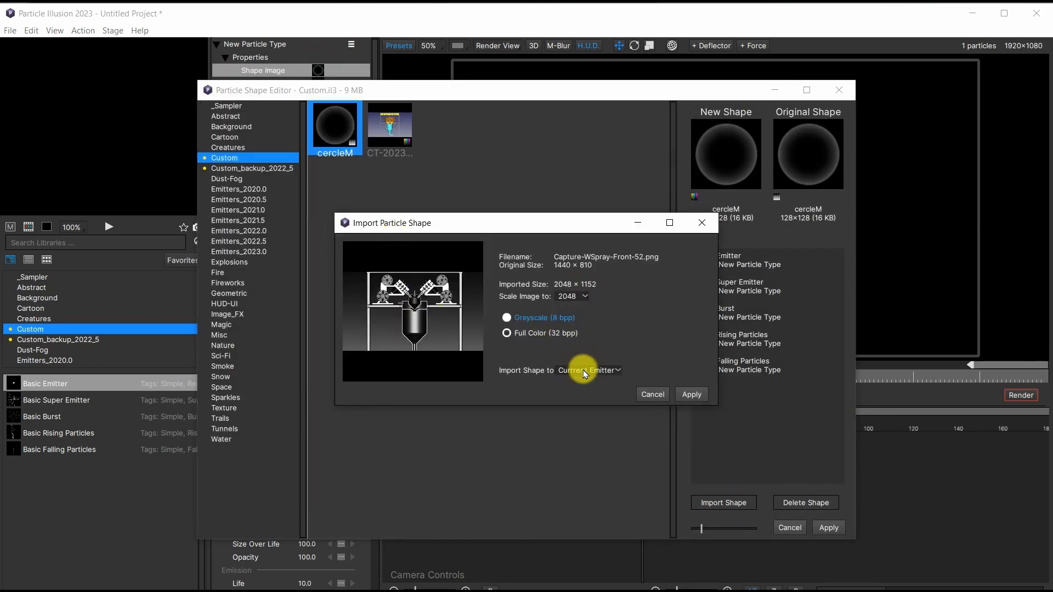
pyautogui.click(691, 394)
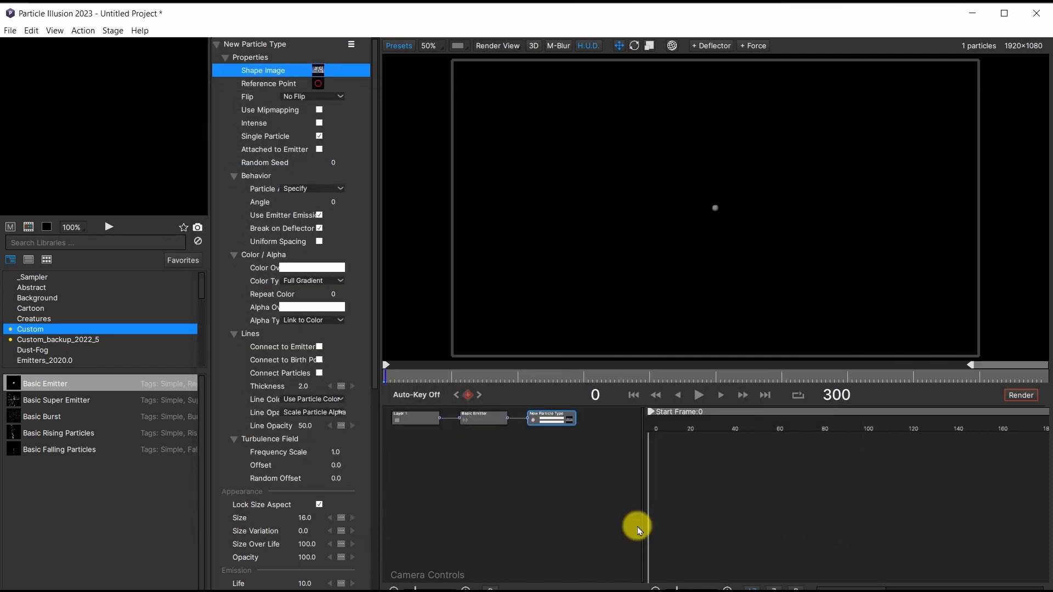
pyautogui.click(239, 517)
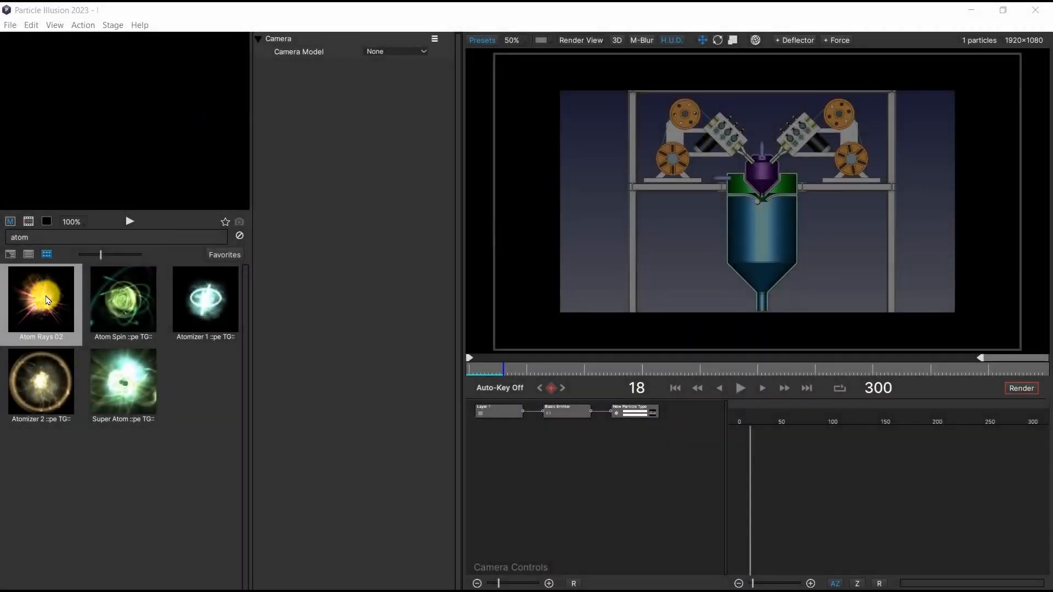
# Add Atom Rays 02 and resize its burst into a small glow at the nozzle.
pyautogui.doubleClick(41, 300)
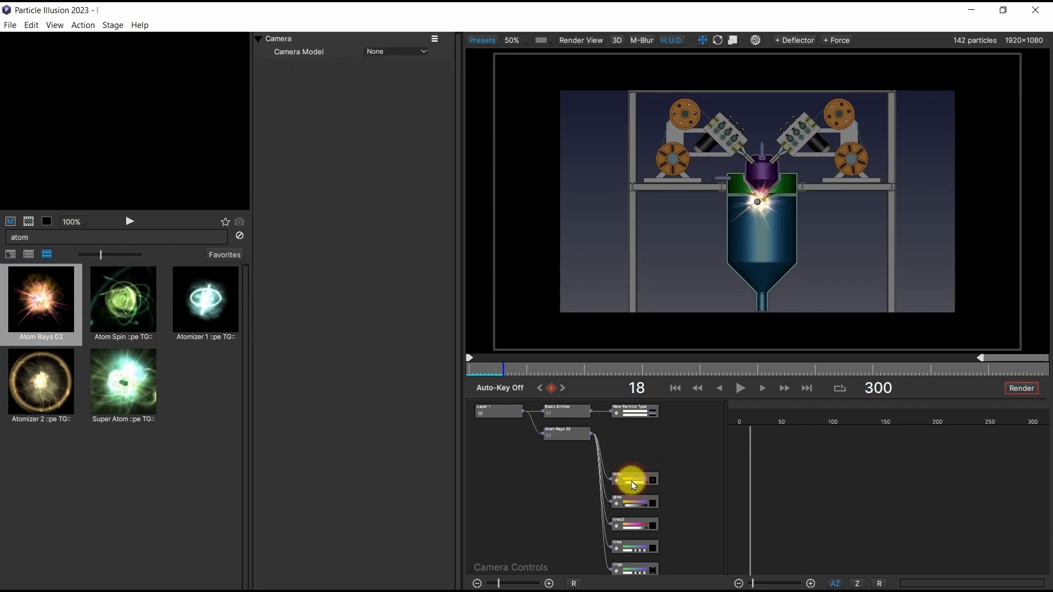
pyautogui.click(632, 500)
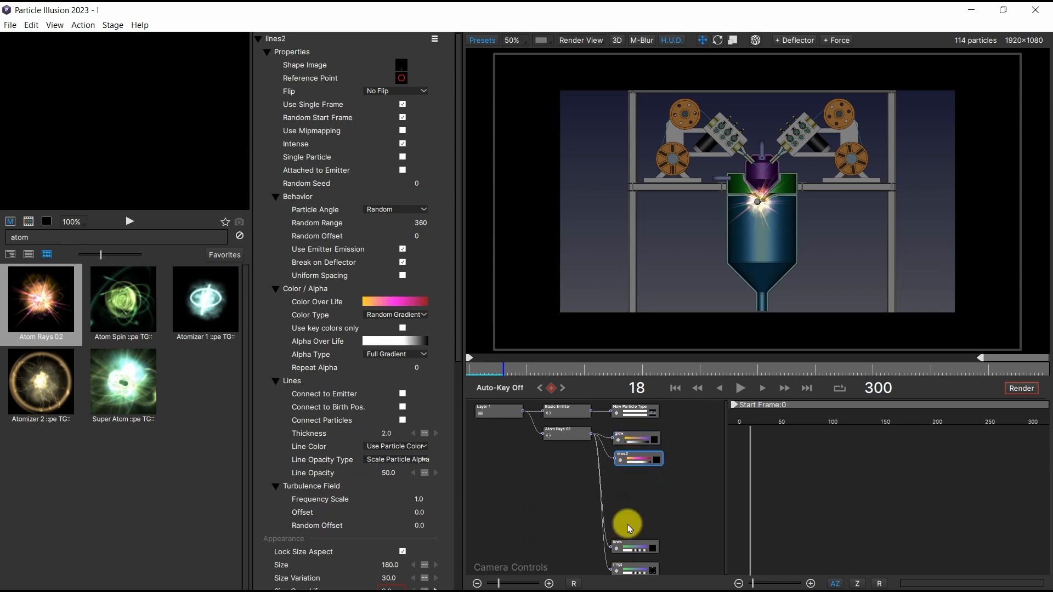
pyautogui.click(565, 434)
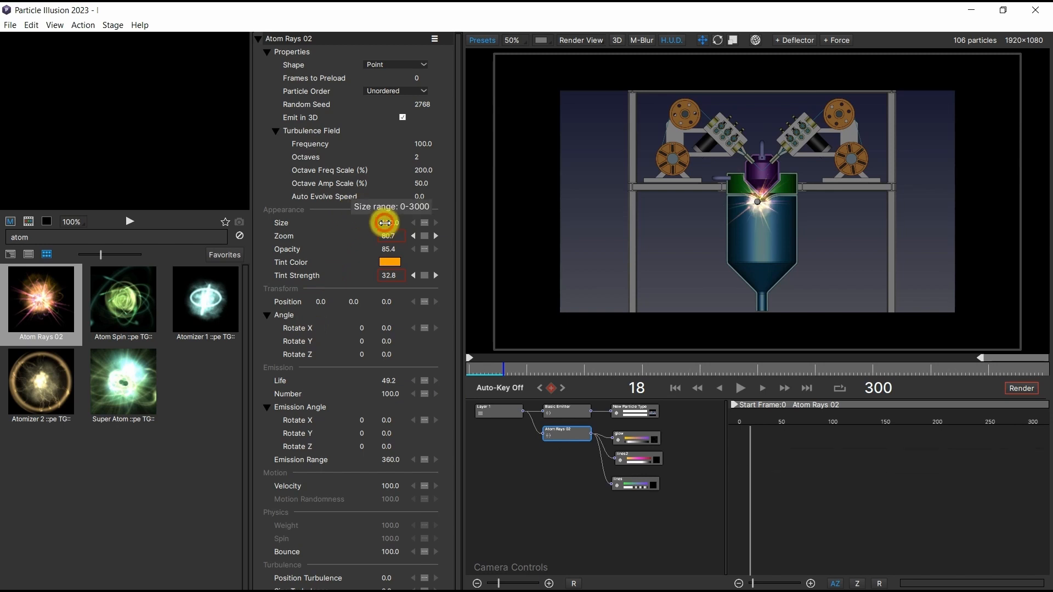
pyautogui.moveTo(386, 222); pyautogui.dragTo(420, 222)
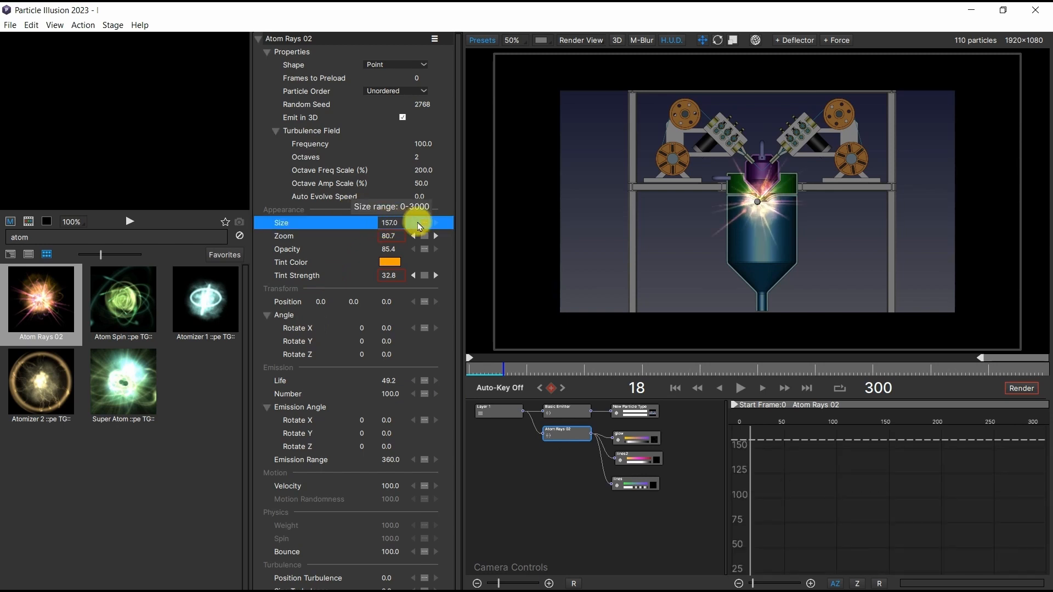
pyautogui.moveTo(396, 222); pyautogui.dragTo(383, 222)
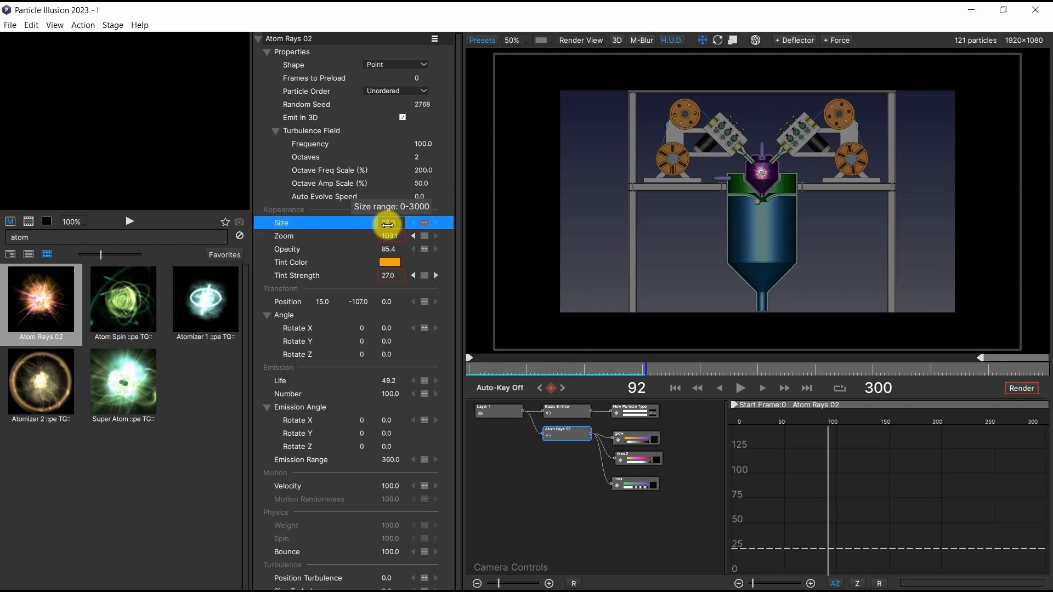
pyautogui.click(634, 437)
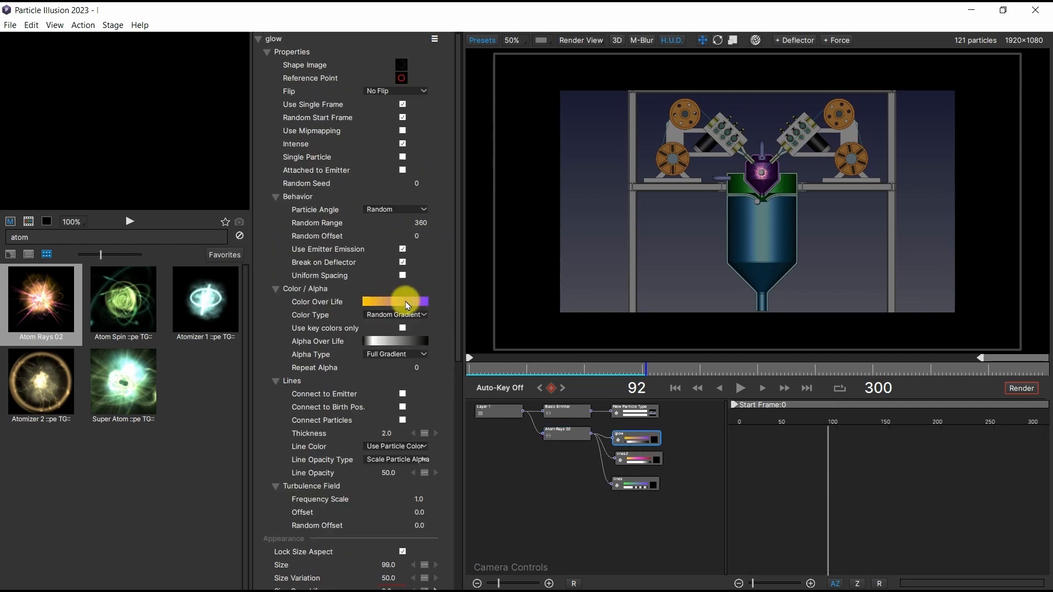
# Recolour a gradient key in the lines2 Color Over Life bar and apply it.
pyautogui.click(317, 302)
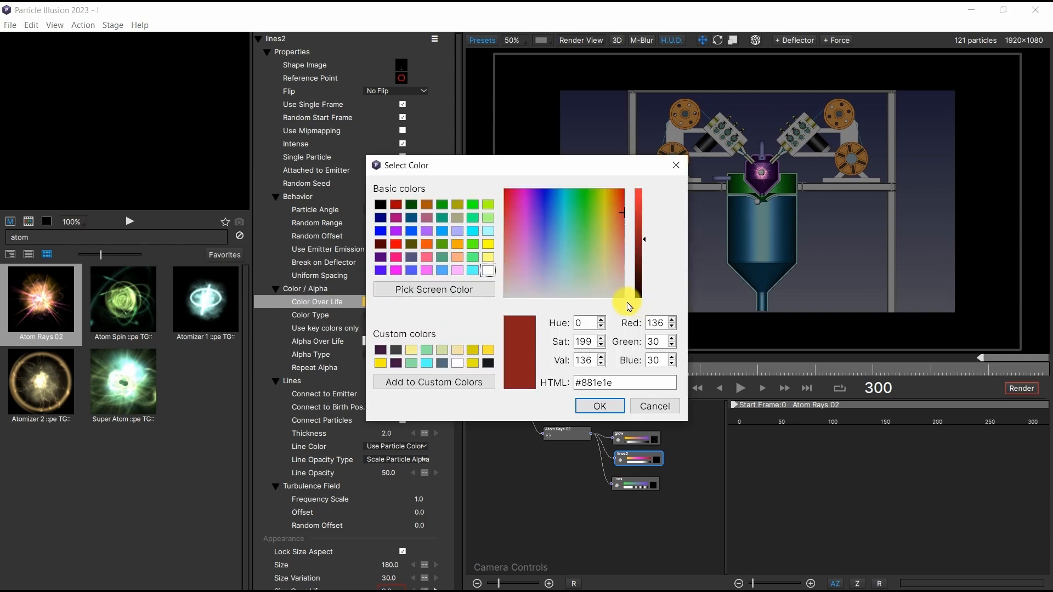
pyautogui.click(599, 406)
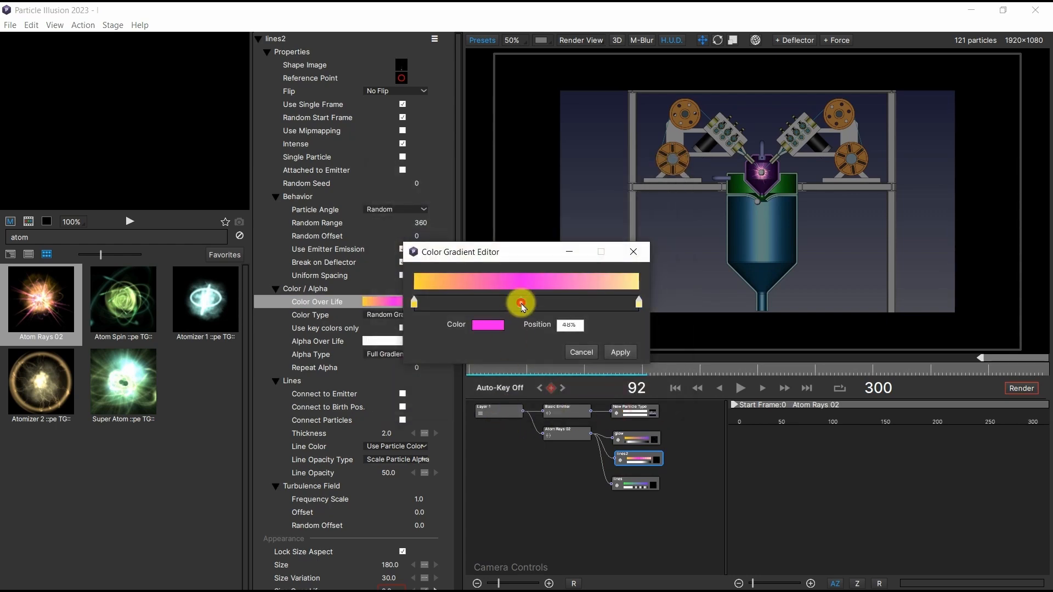
pyautogui.click(488, 325)
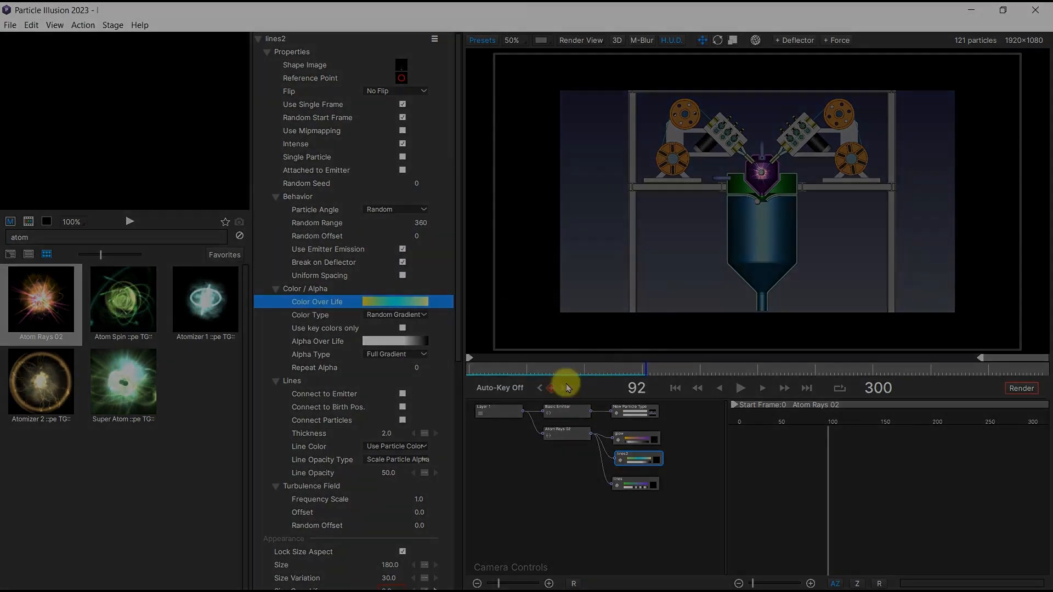
# Add an Anime Jet Engine emitter rotated -90 on Z and shrunk.
pyautogui.doubleClick(41, 304)
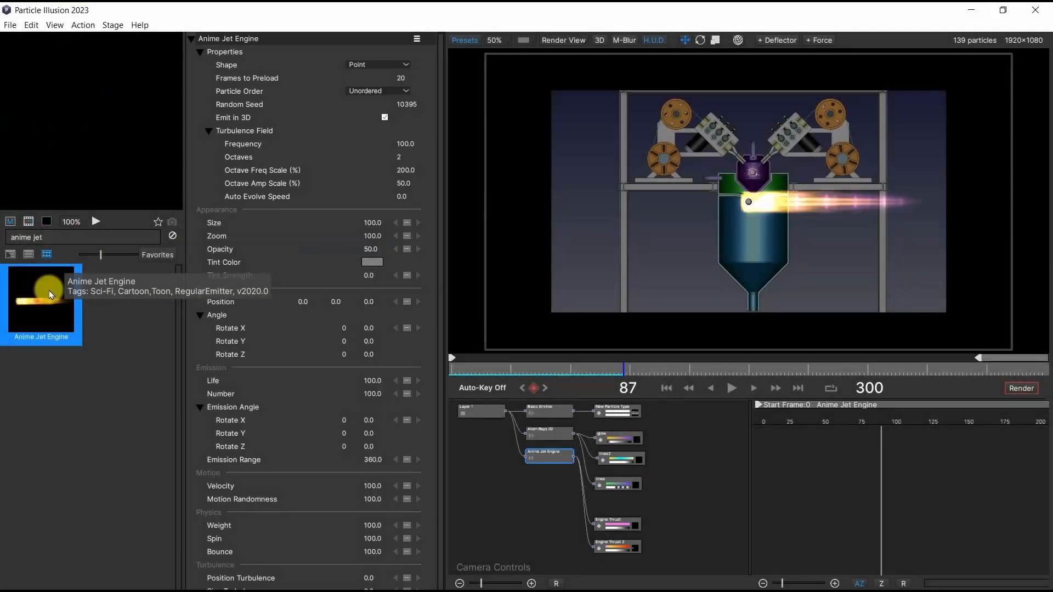
pyautogui.click(369, 355)
pyautogui.write('-90')
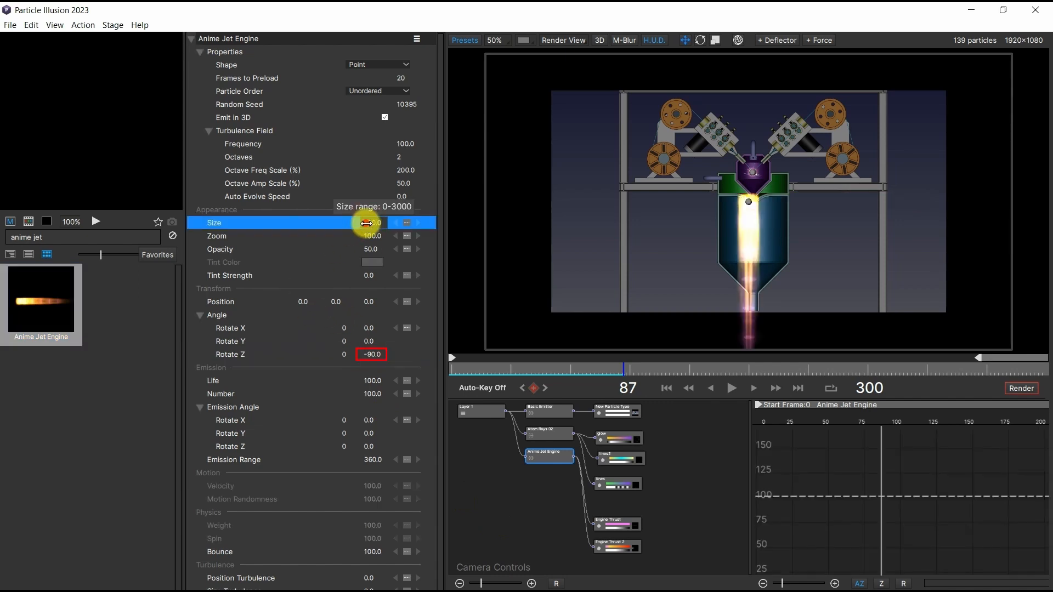
pyautogui.moveTo(368, 222); pyautogui.dragTo(360, 236)
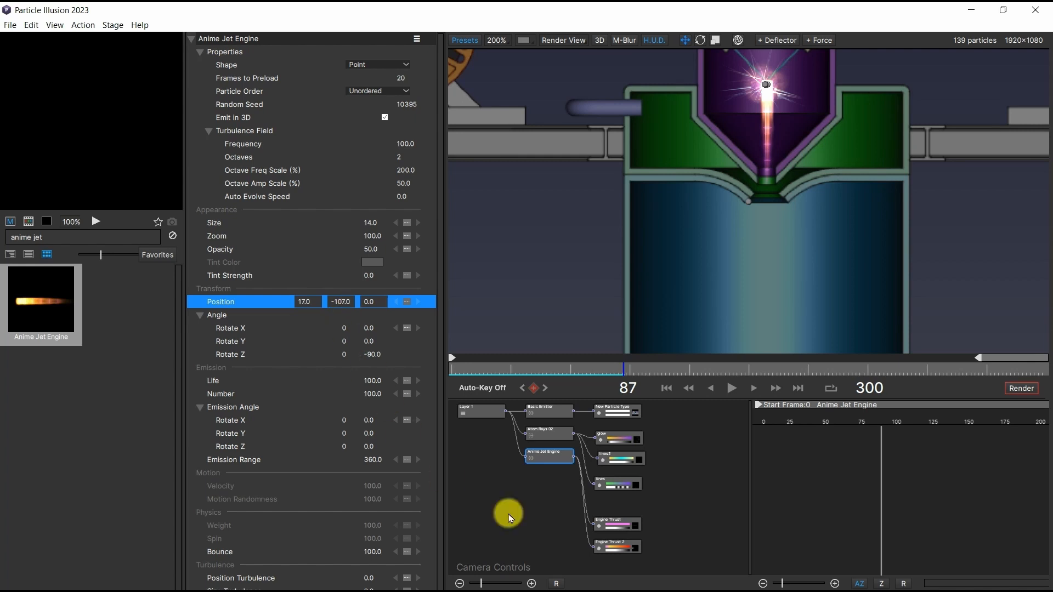
# Set the Engine Thrust 2 particle colour to pure red #ff0000.
pyautogui.click(615, 524)
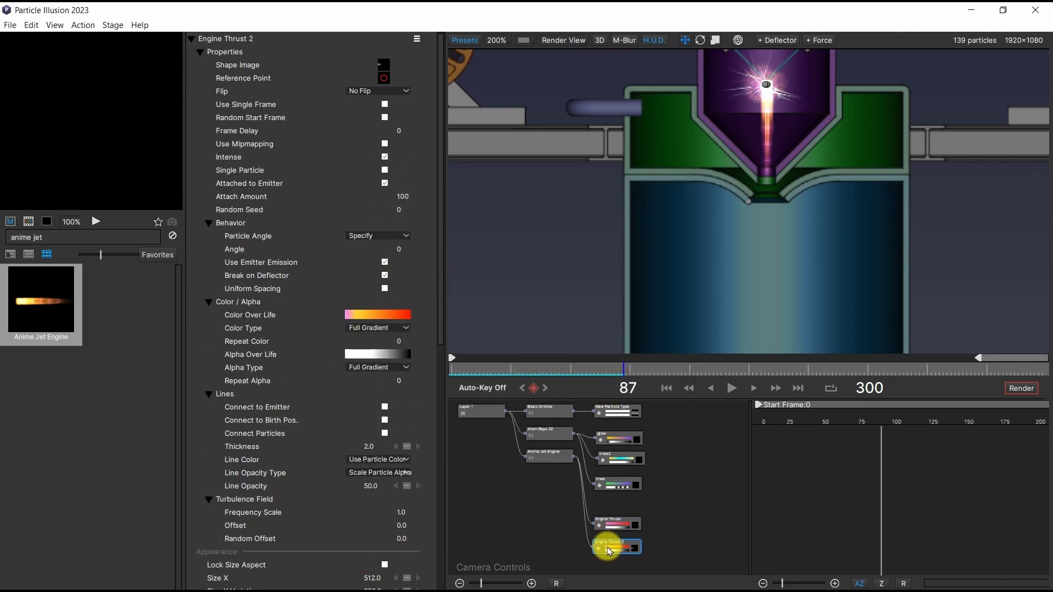
pyautogui.click(377, 314)
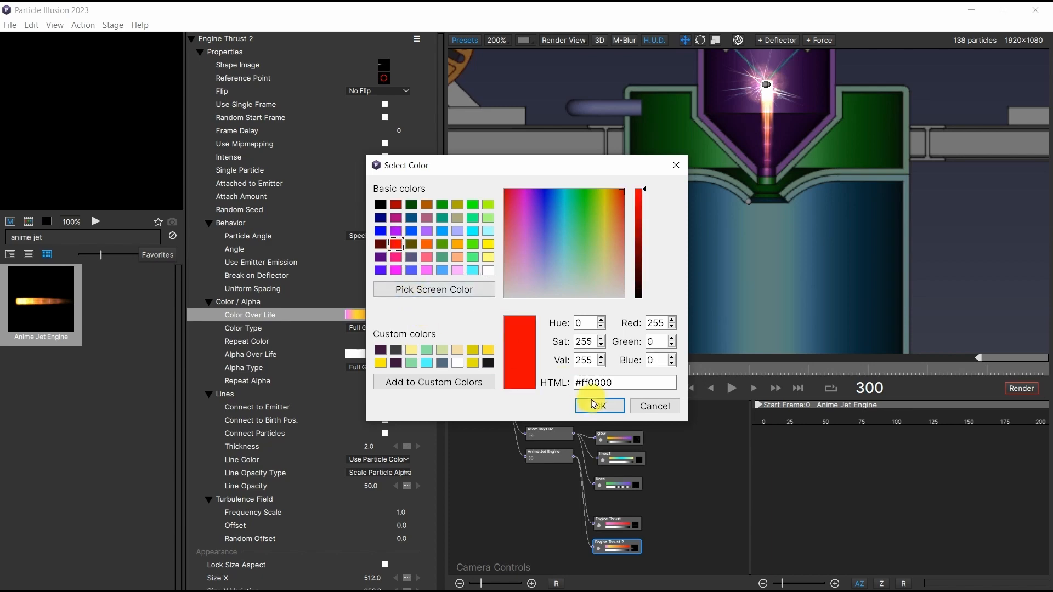
pyautogui.click(597, 406)
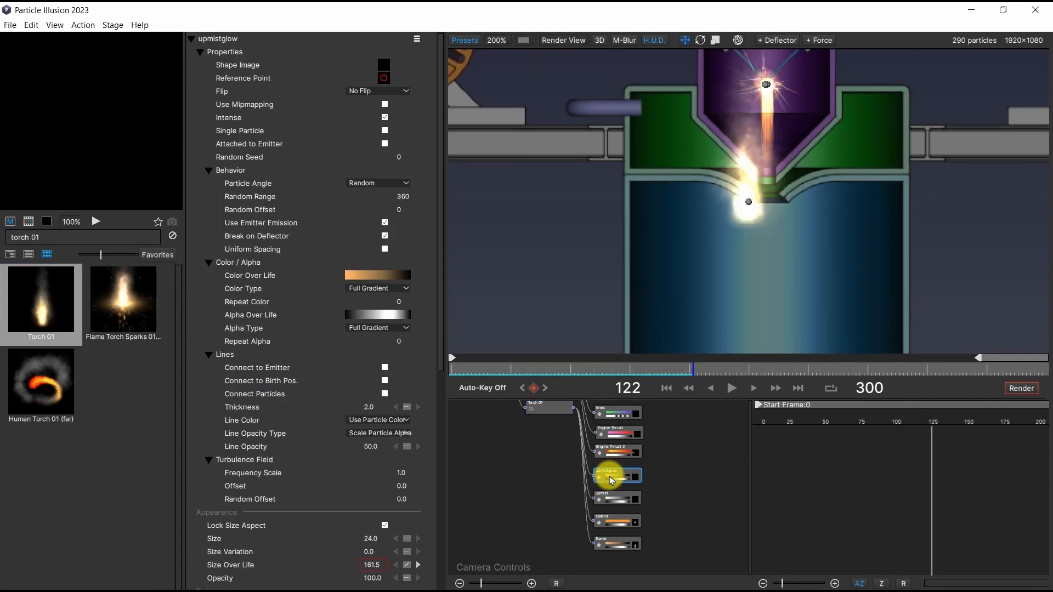
# Move Torch 01 to position 18,-79 and rotate it 180 on Z.
pyautogui.click(610, 522)
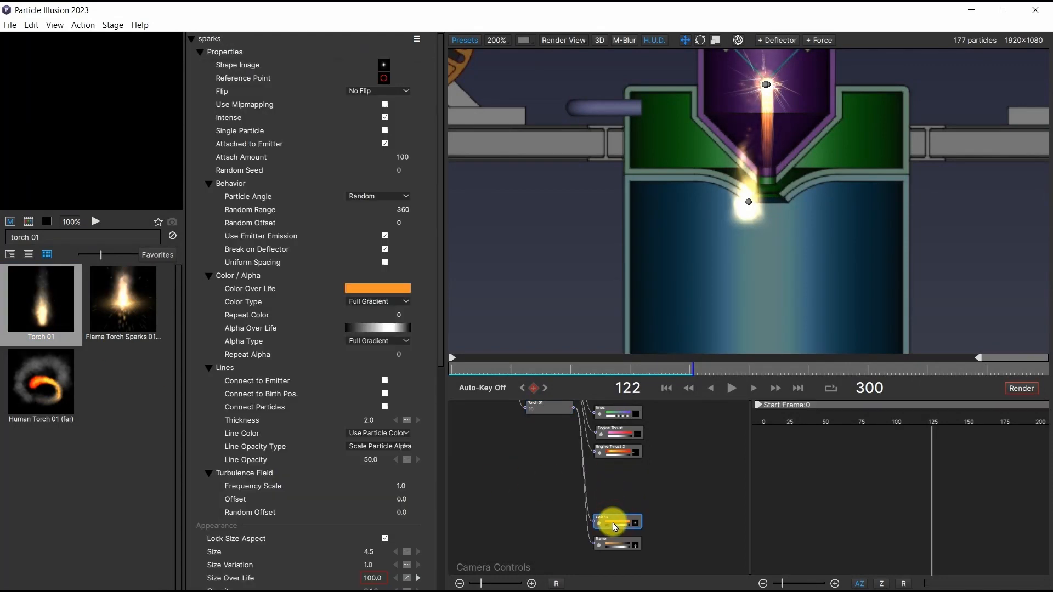
pyautogui.click(535, 406)
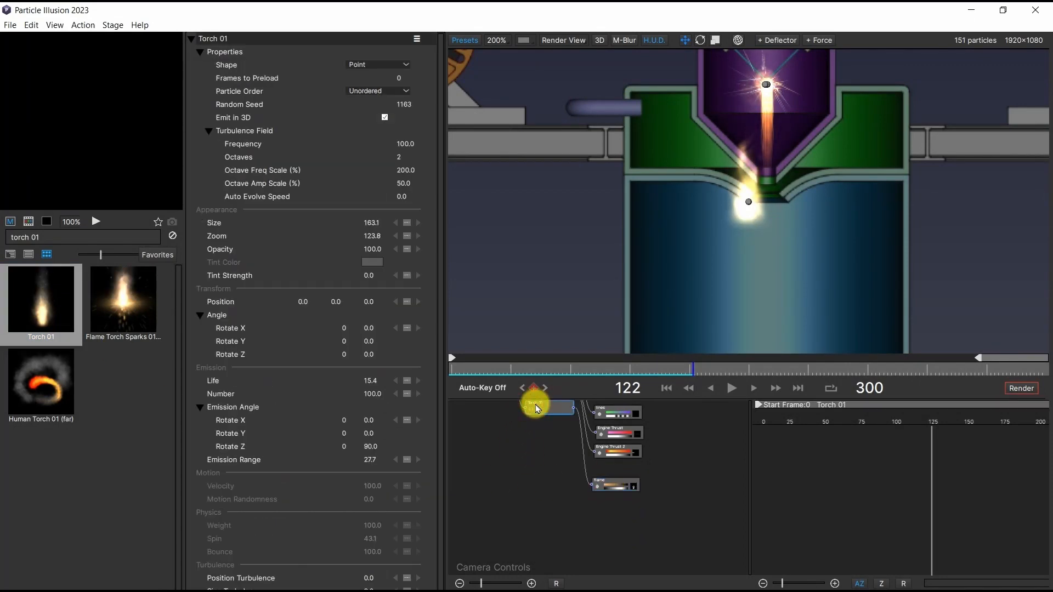
pyautogui.click(369, 354)
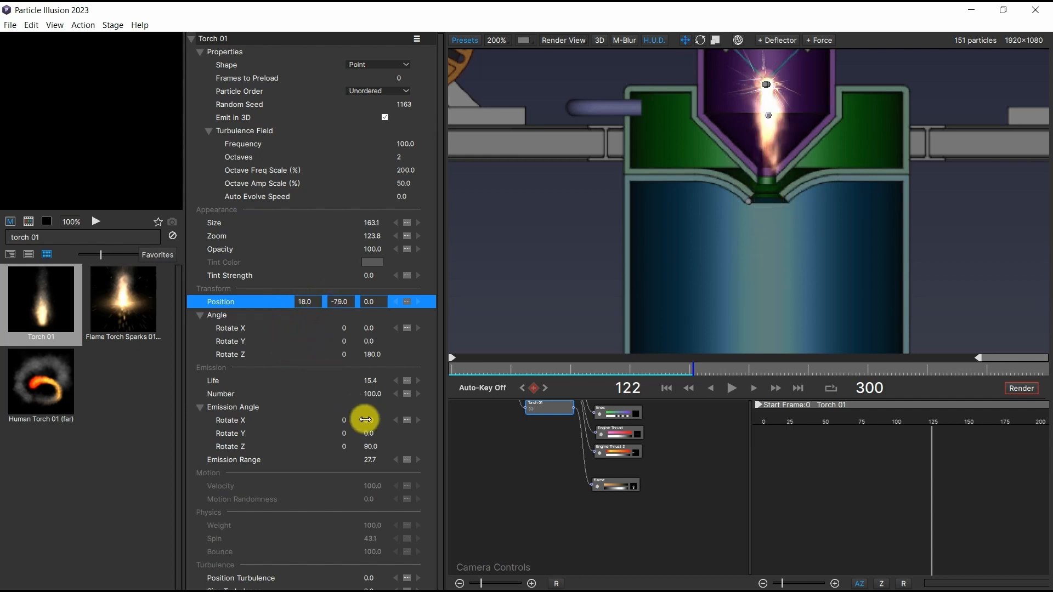
# Make the flame particles red over life with Size Y 43.
pyautogui.click(613, 485)
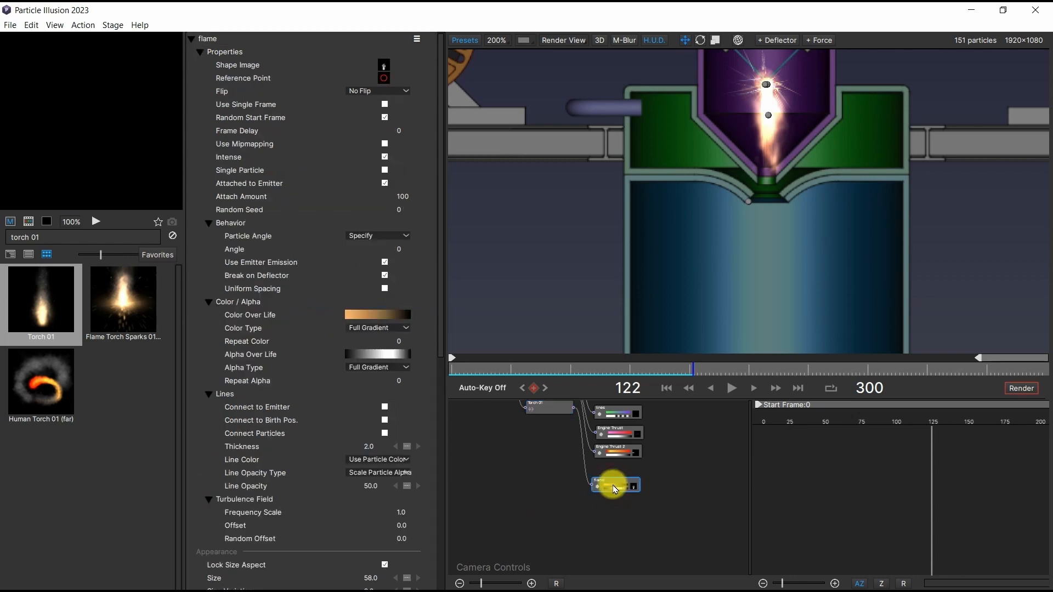
pyautogui.click(384, 65)
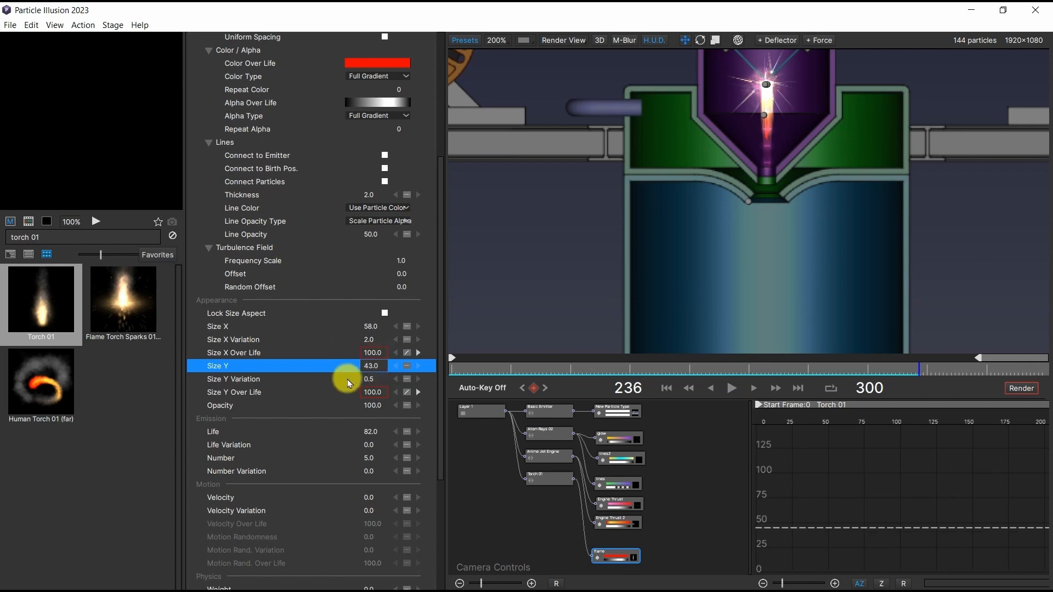
pyautogui.click(547, 478)
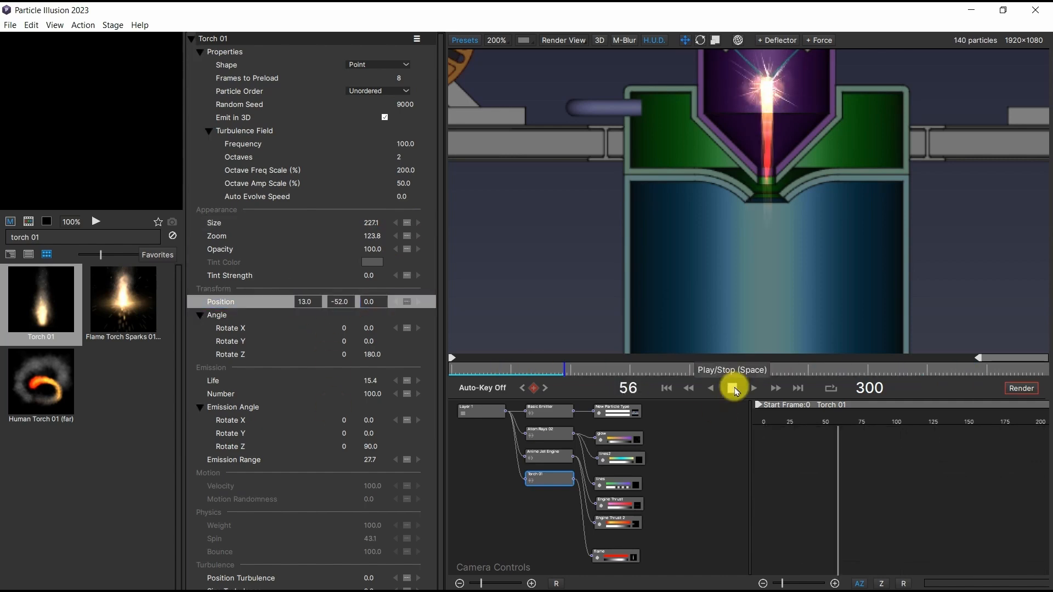
# Tweak Engine Thrust and Atom Rays size variation and nudge the Torch 01 position.
pyautogui.click(731, 388)
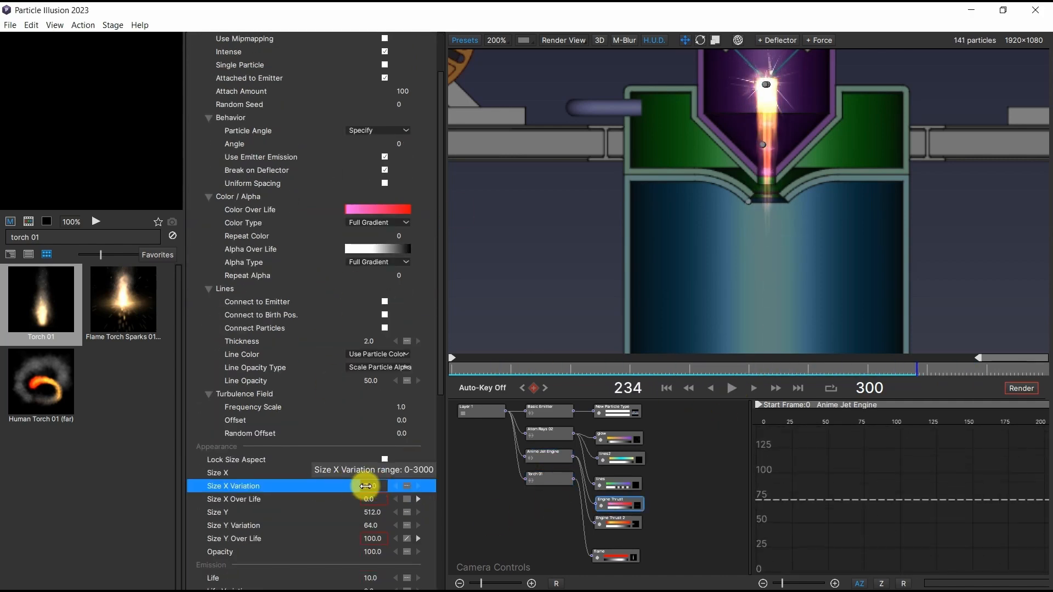
pyautogui.click(730, 388)
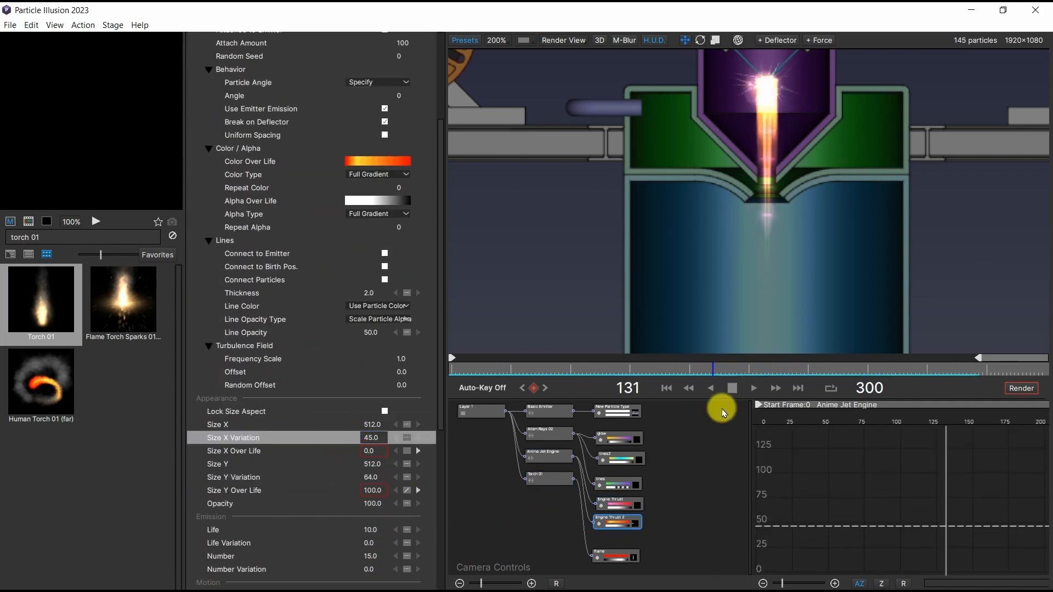
pyautogui.click(616, 437)
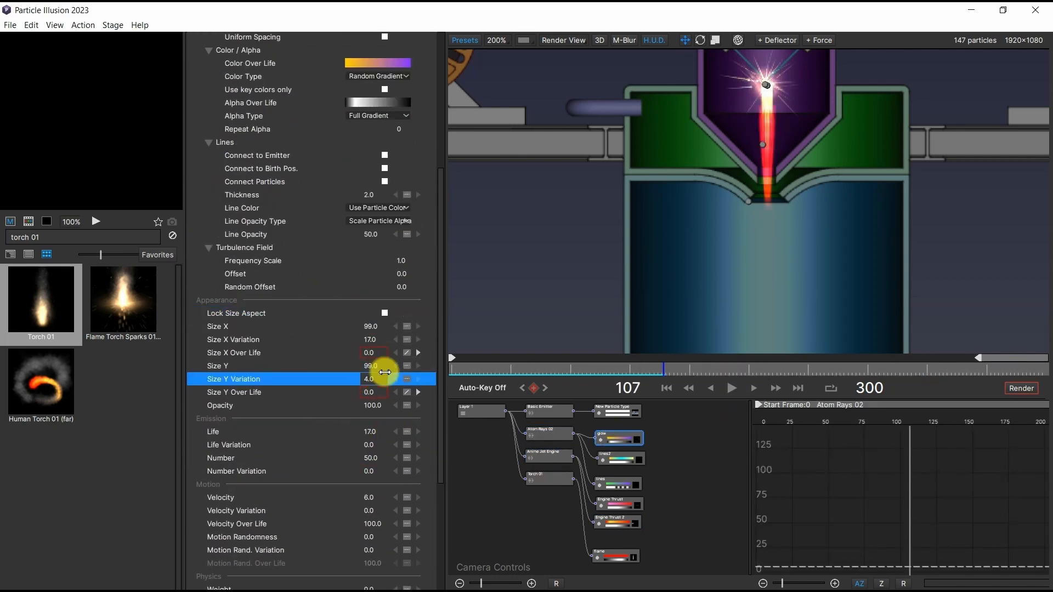
pyautogui.click(545, 477)
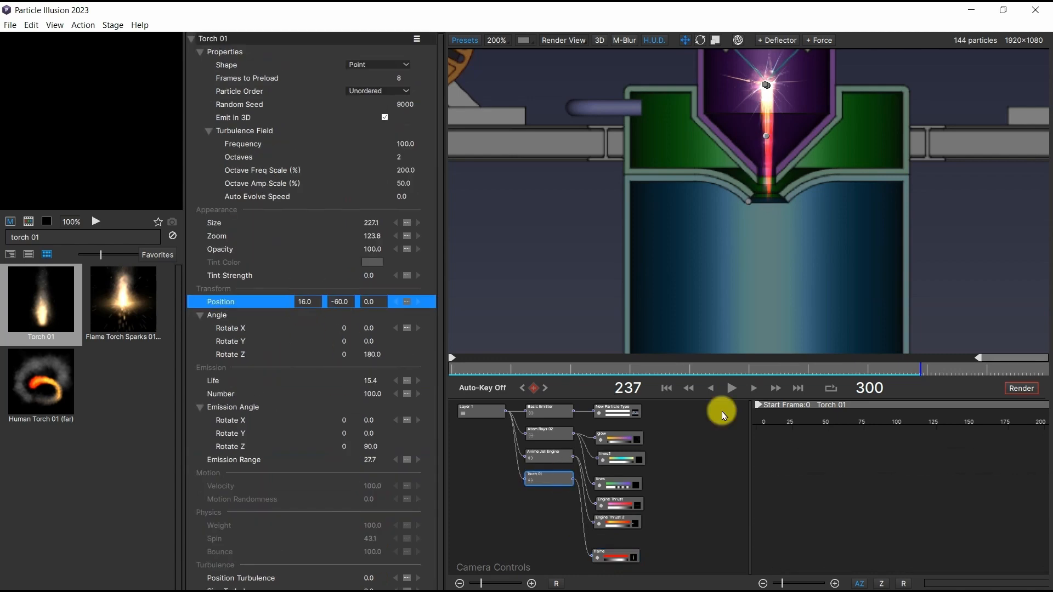
pyautogui.click(548, 430)
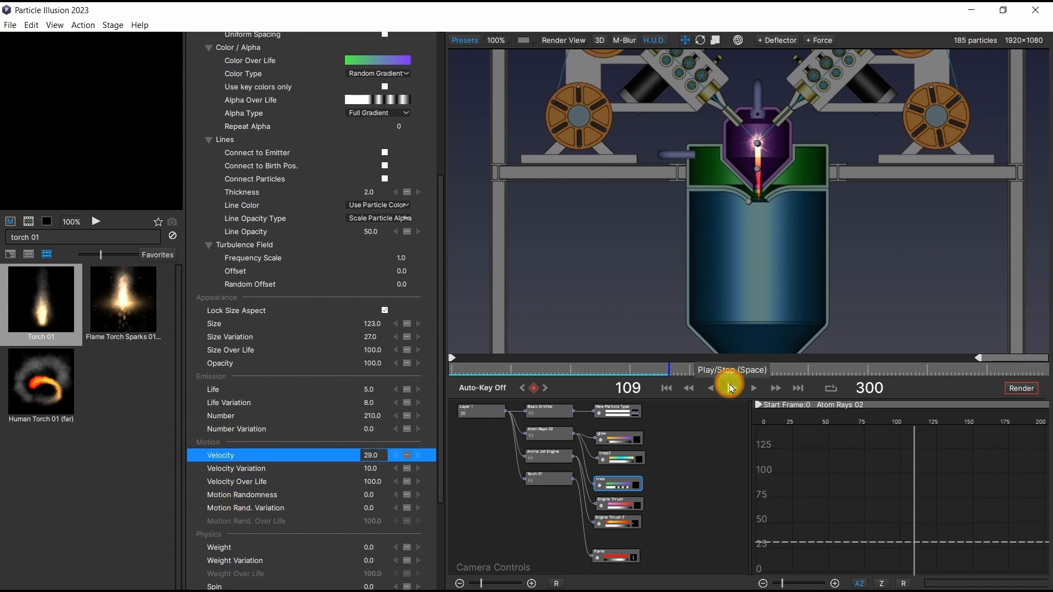
# Preview the arc and keyframe the Anime Jet Engine size to grow in.
pyautogui.click(752, 388)
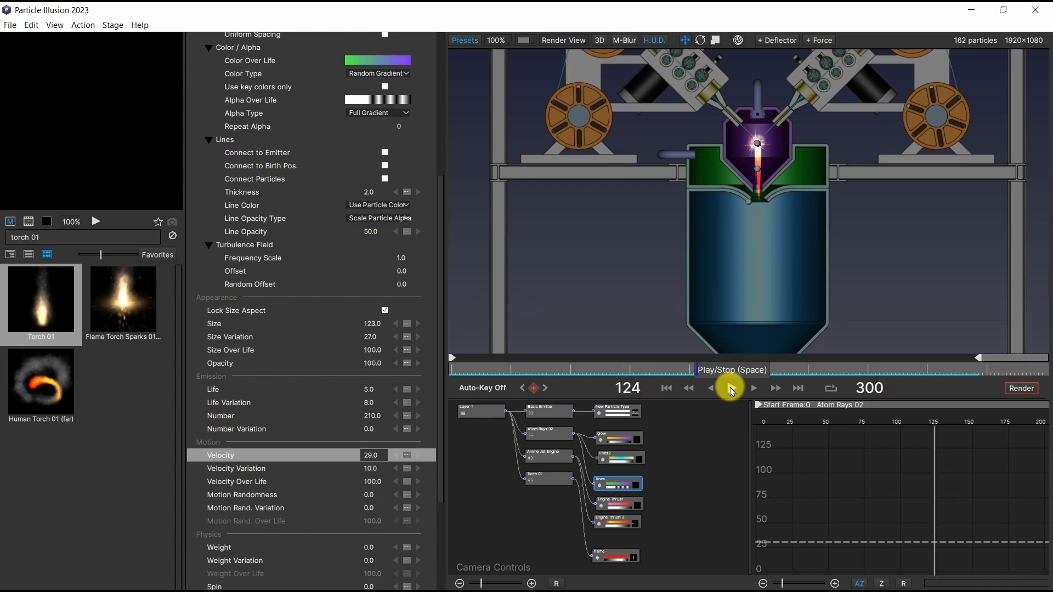
pyautogui.click(547, 452)
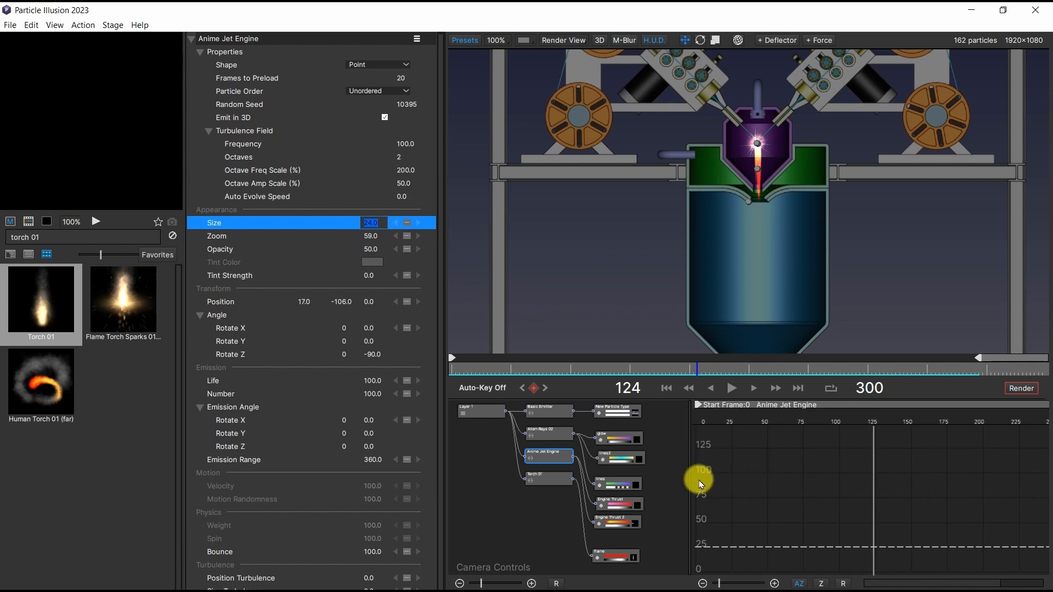
pyautogui.click(667, 389)
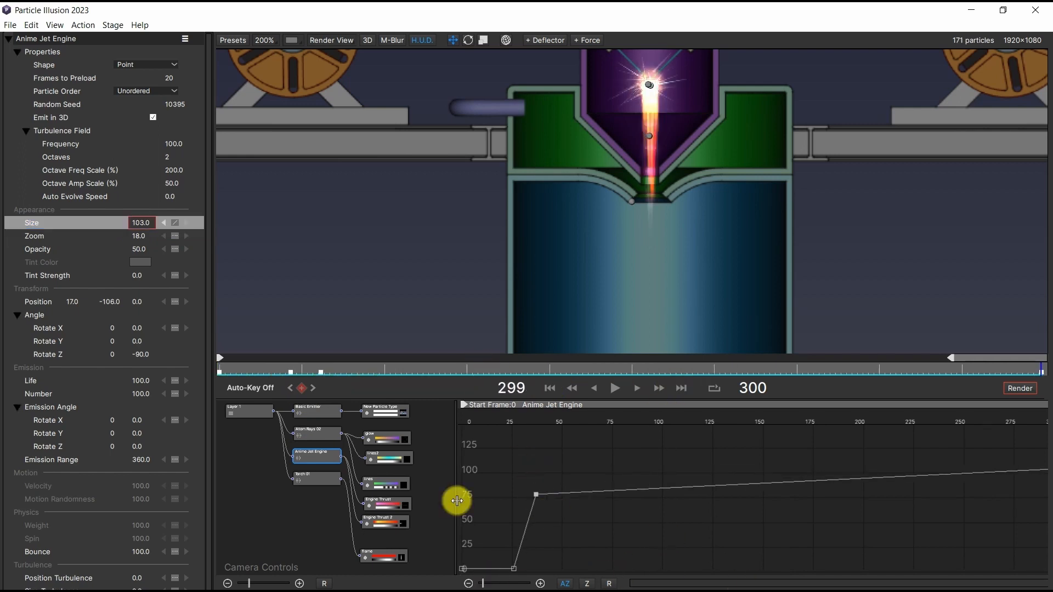
pyautogui.click(316, 478)
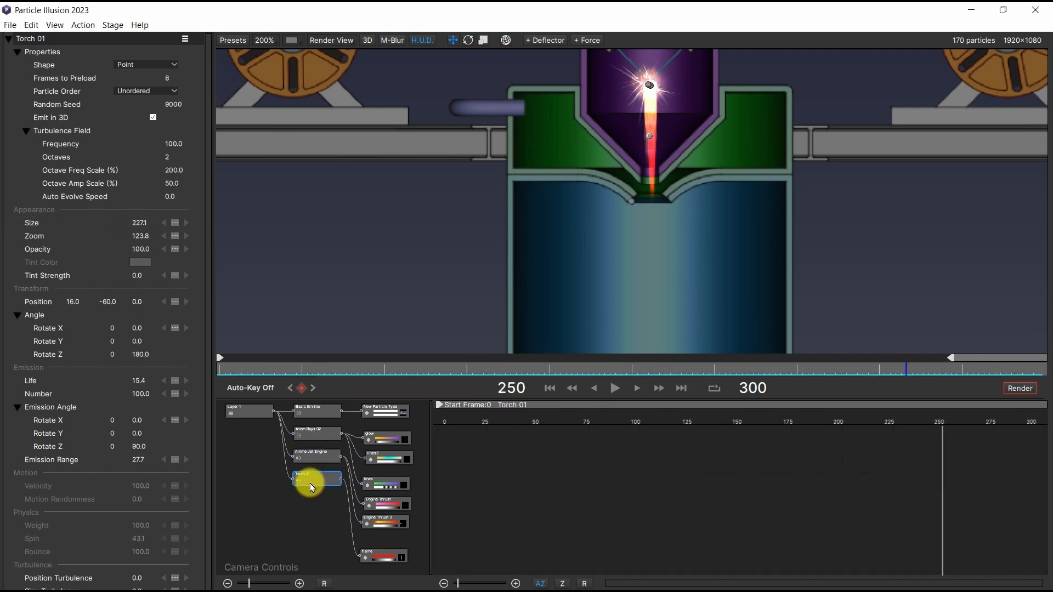
pyautogui.click(31, 222)
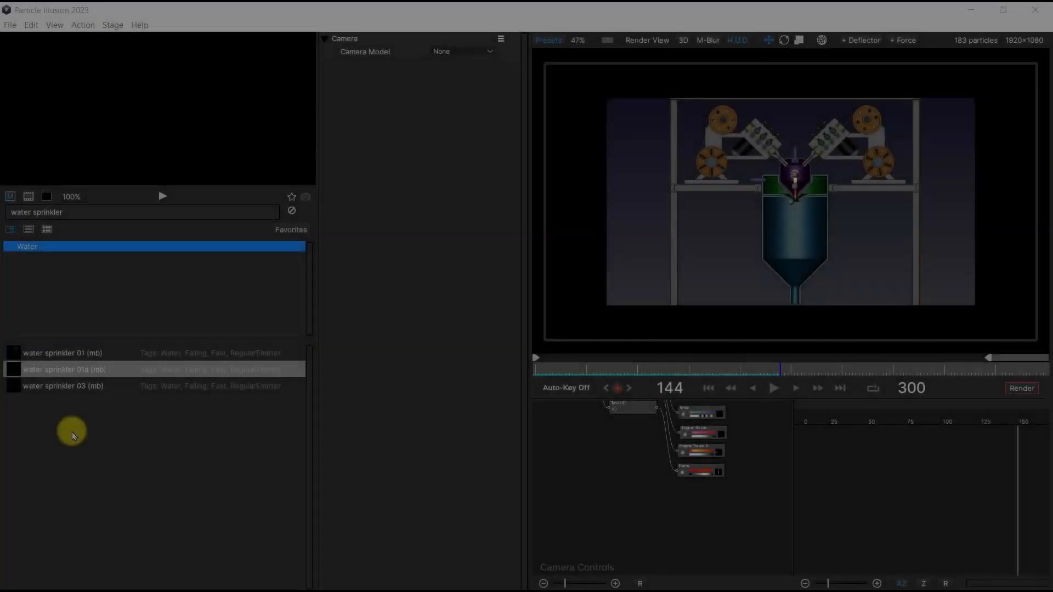
# Add water sprinkler 01a, darken its particles, key Size 0 to 40.8, and reposition it.
pyautogui.click(66, 369)
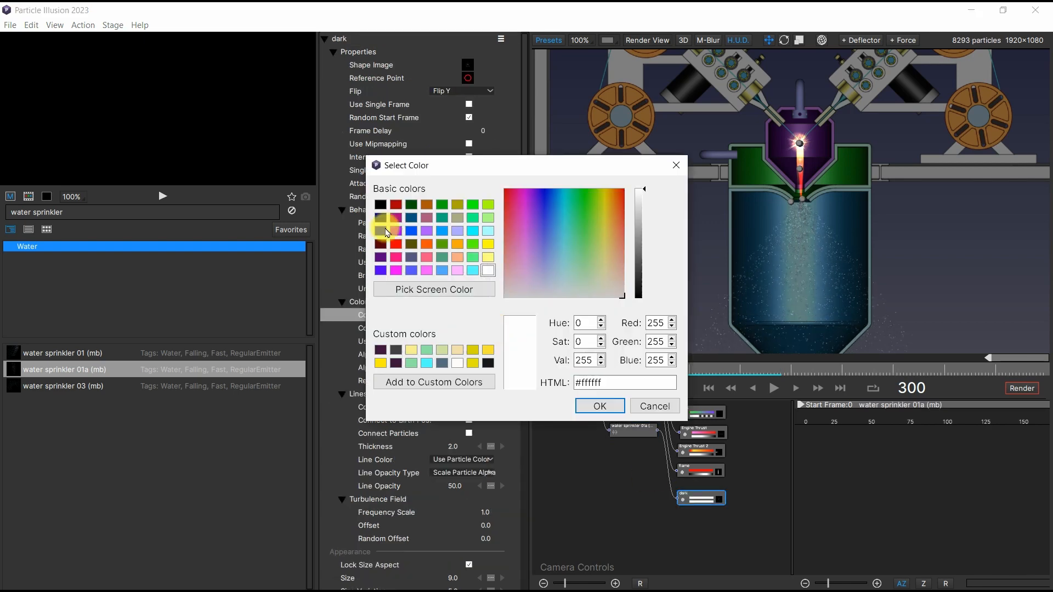
pyautogui.click(598, 406)
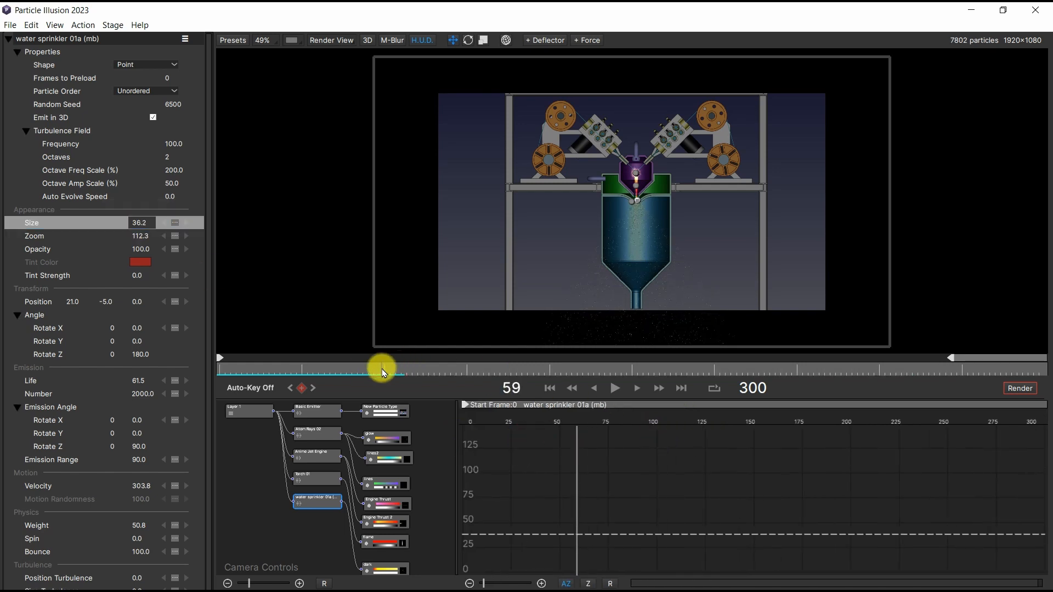
pyautogui.click(384, 368)
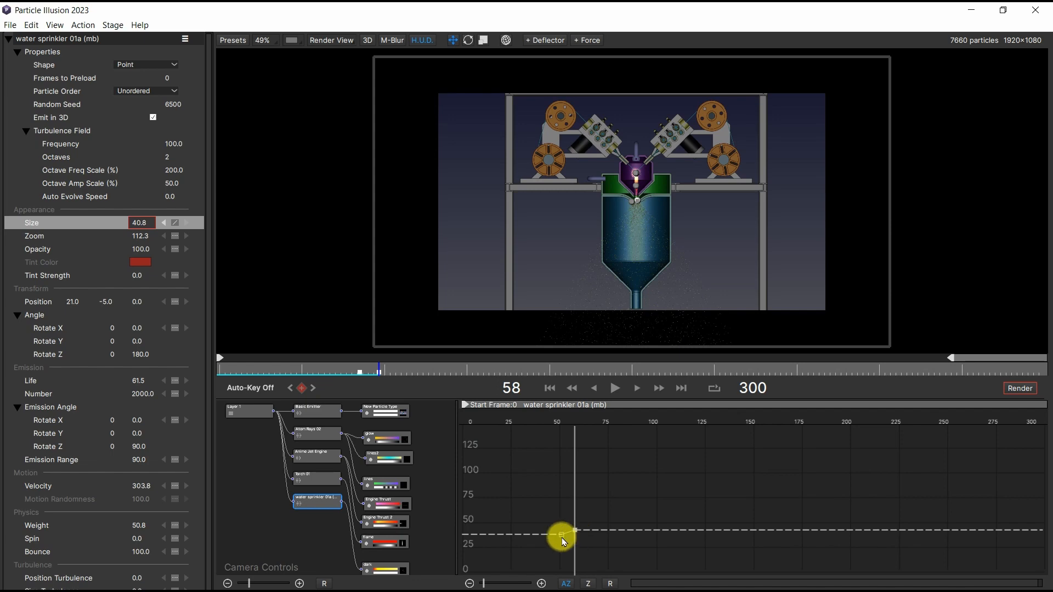
pyautogui.click(680, 388)
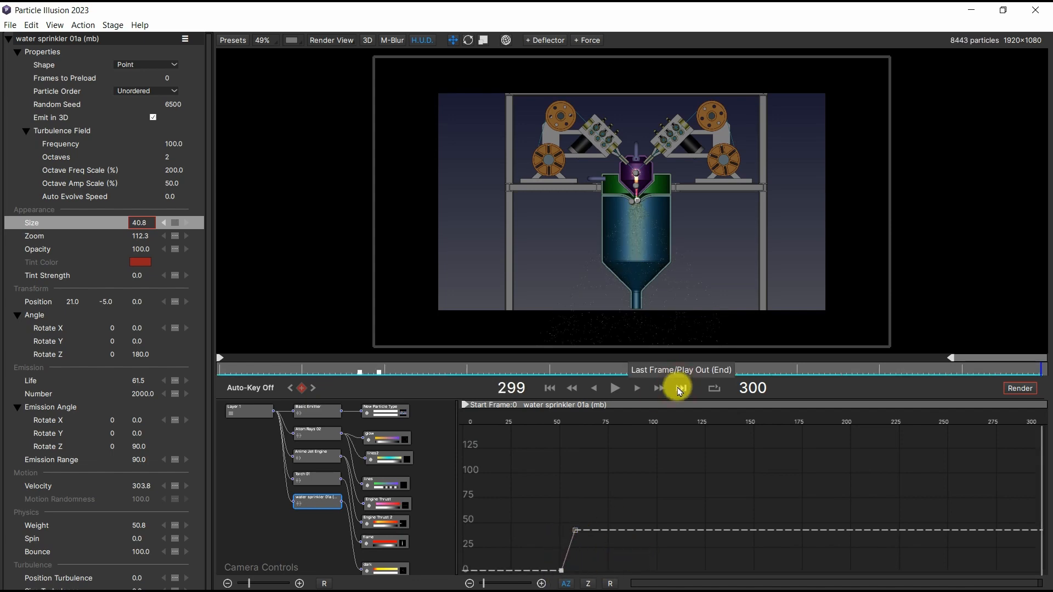
pyautogui.click(615, 389)
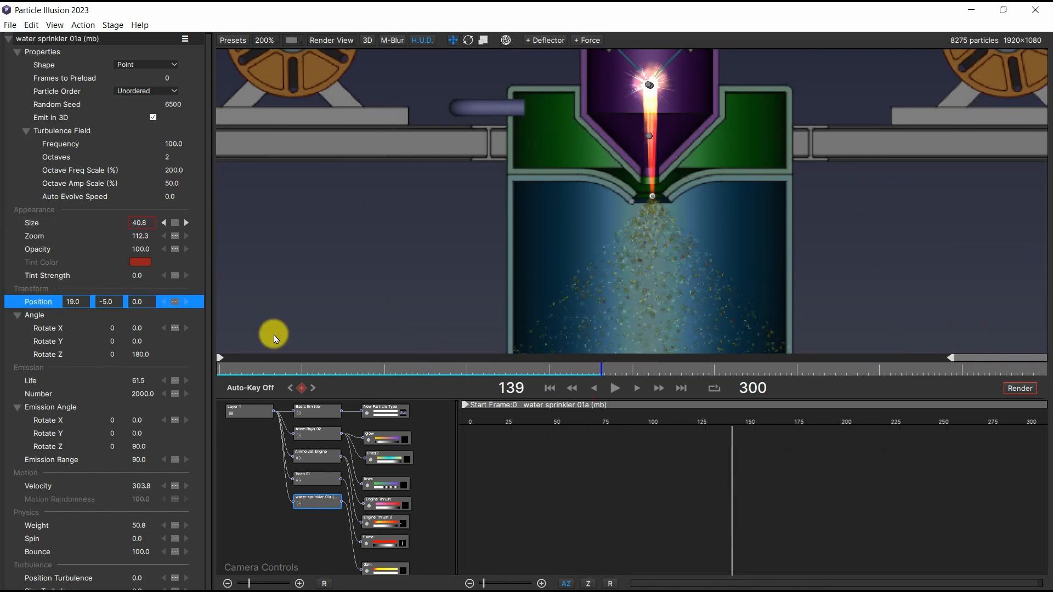
pyautogui.click(385, 498)
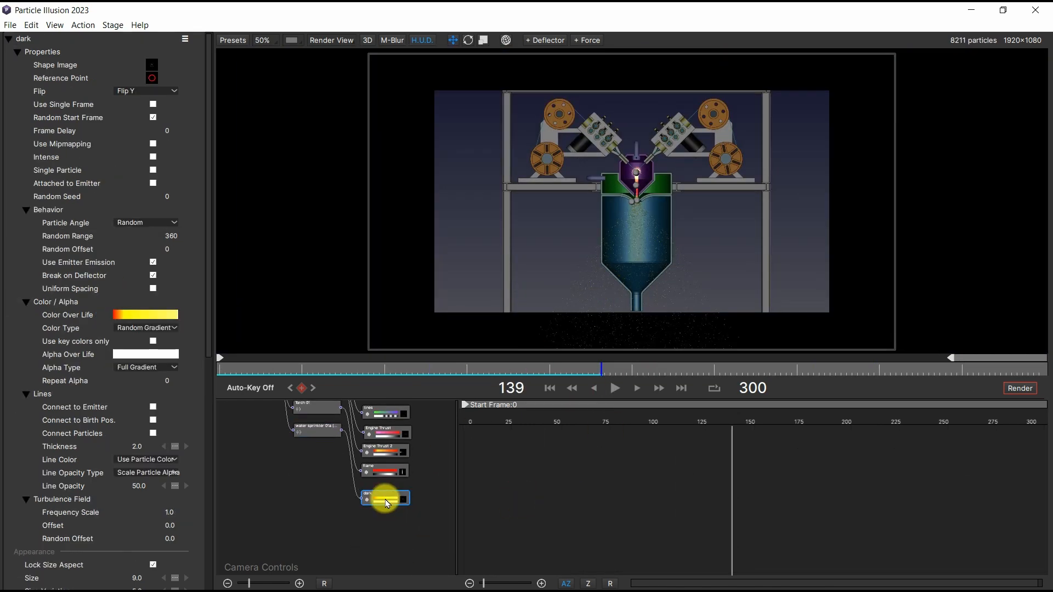
# Draw deflector lines along the hopper's sloped walls.
pyautogui.doubleClick(144, 315)
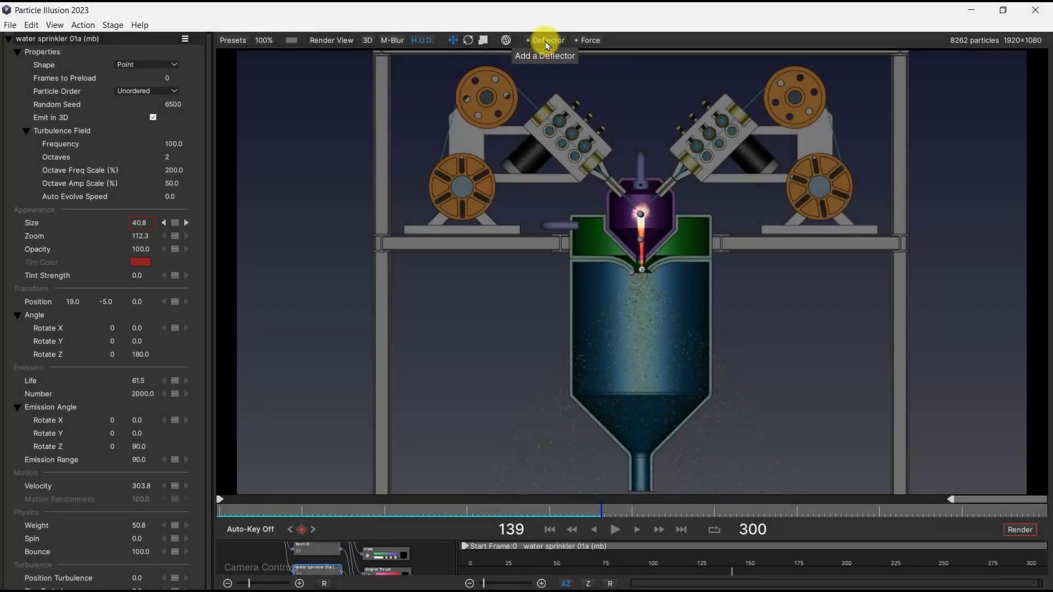
pyautogui.click(545, 40)
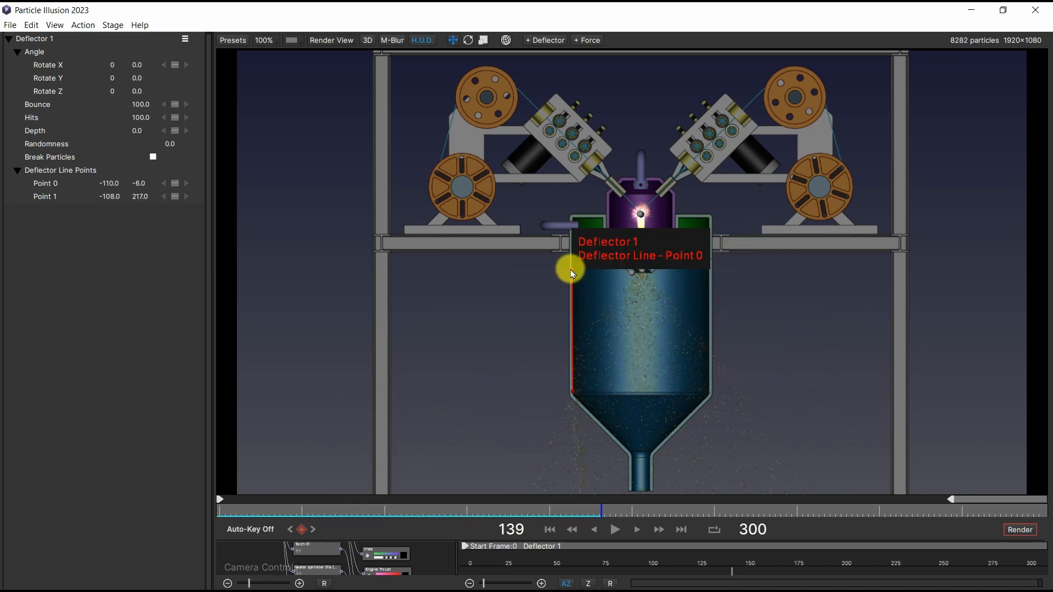
pyautogui.click(576, 128)
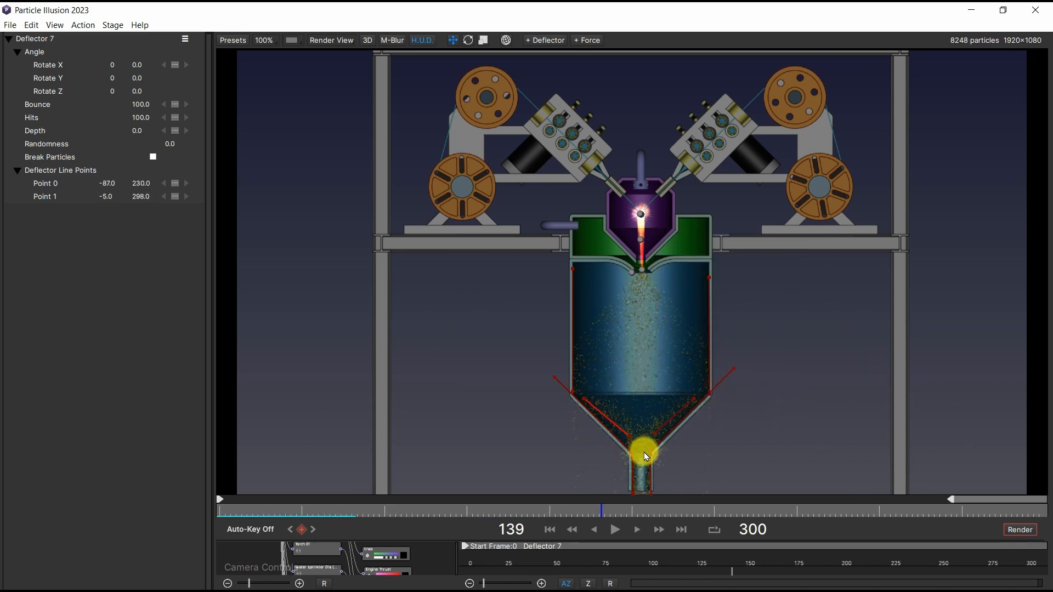
pyautogui.click(545, 39)
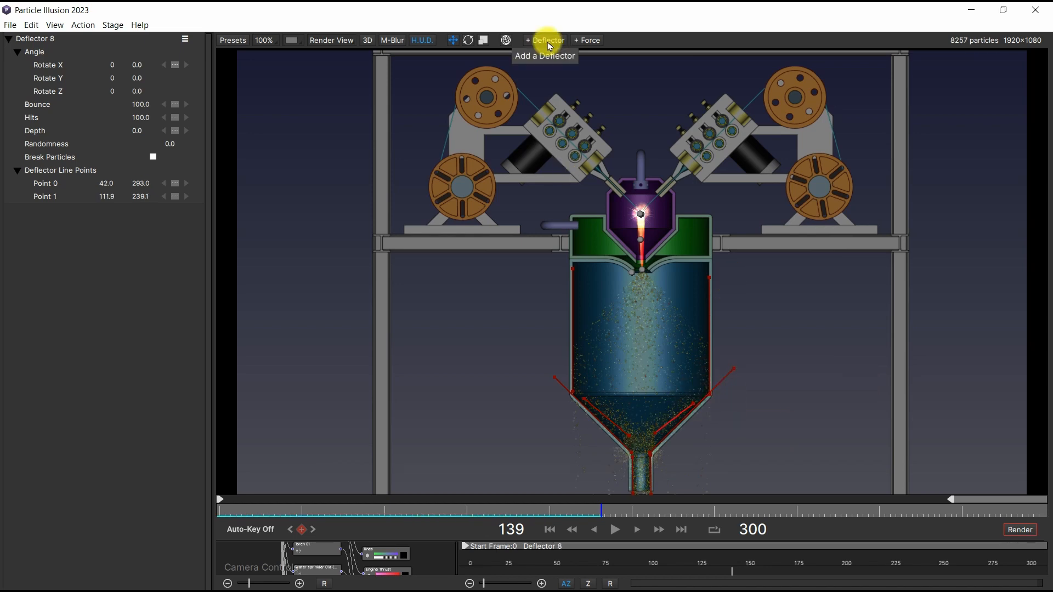
pyautogui.click(544, 40)
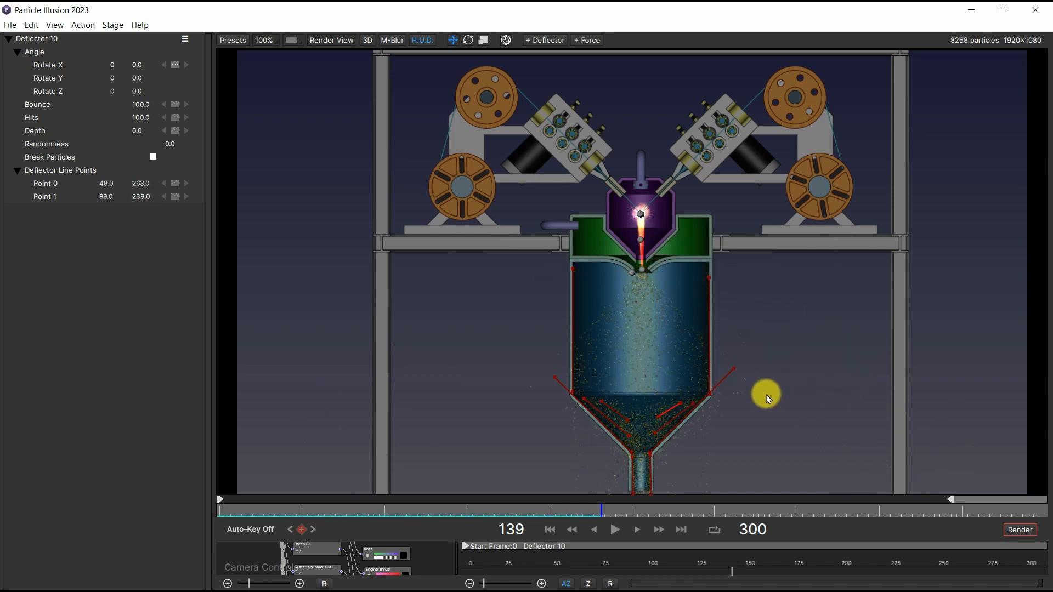
# Play, pause and stop the simulation to check the particle bounces.
pyautogui.click(614, 529)
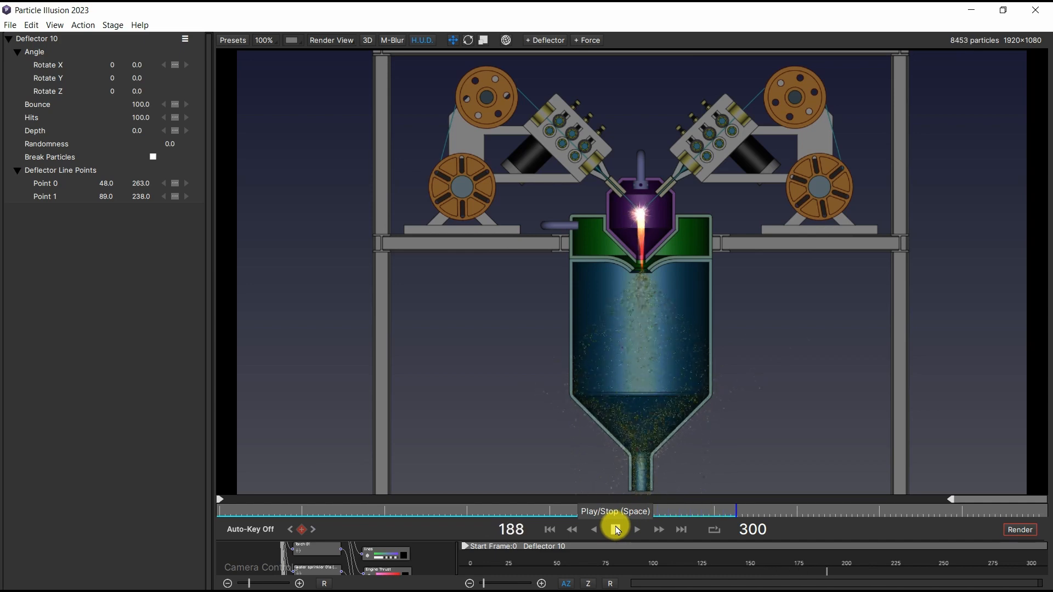
pyautogui.click(614, 529)
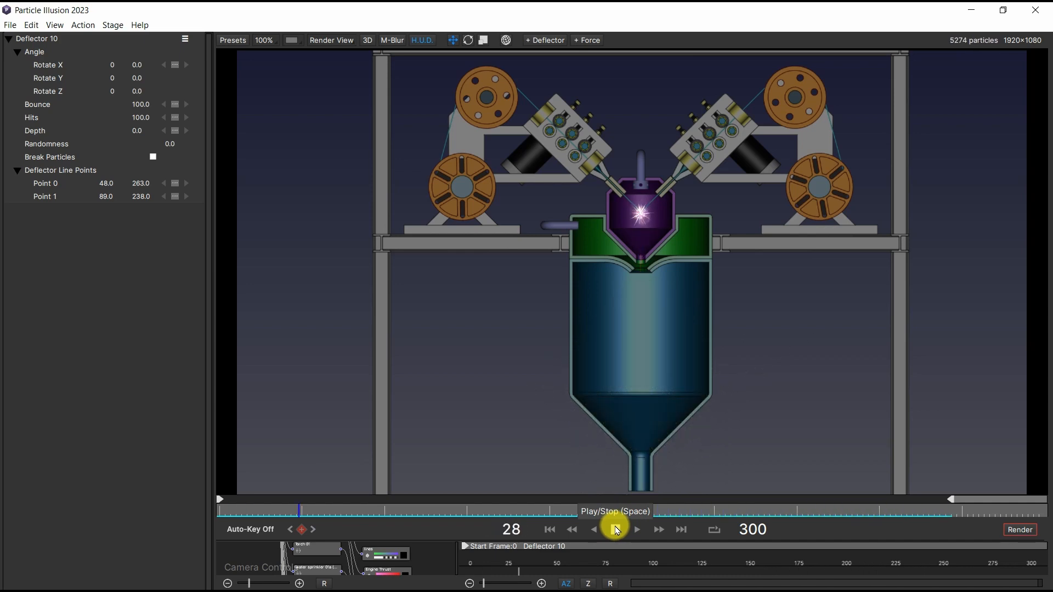
pyautogui.click(635, 530)
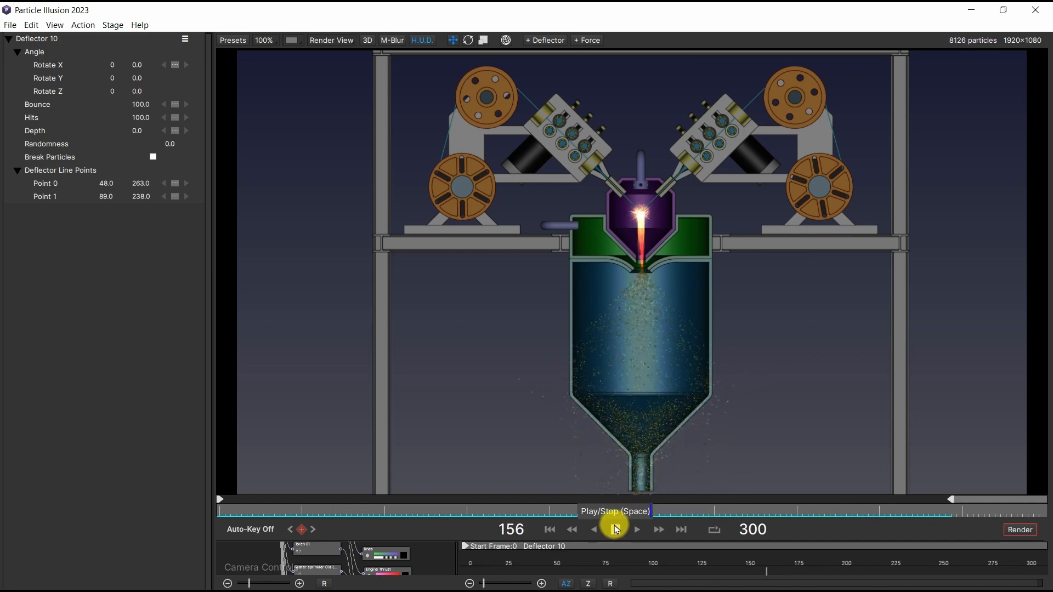
pyautogui.click(613, 530)
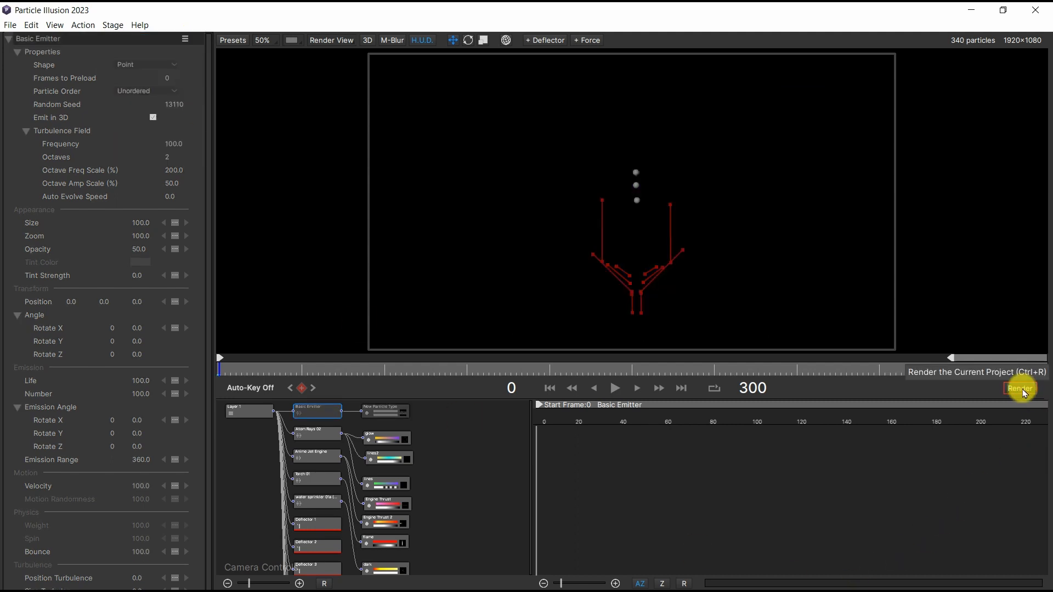
# Render a QuickTime .mov using the ProRes 4444 + Straight Alpha preset.
pyautogui.click(1019, 388)
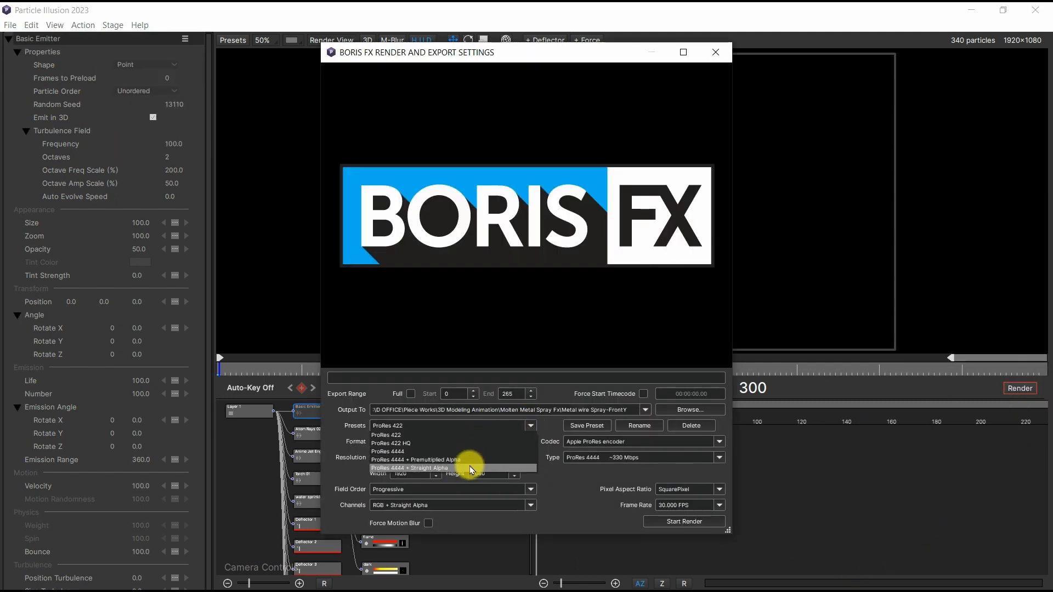
pyautogui.click(410, 467)
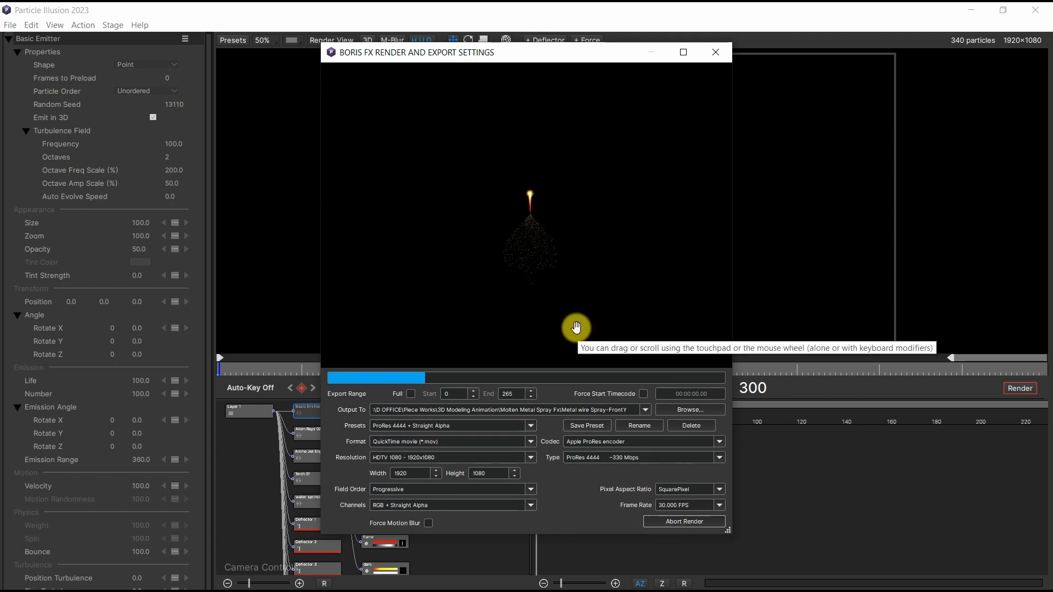
pyautogui.moveTo(696, 220)
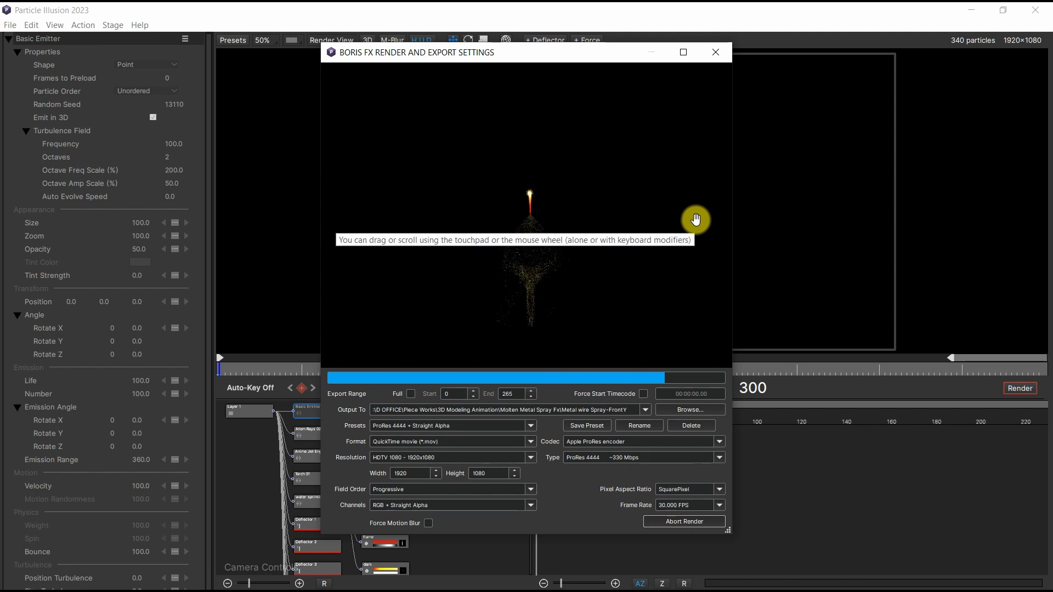
pyautogui.click(684, 521)
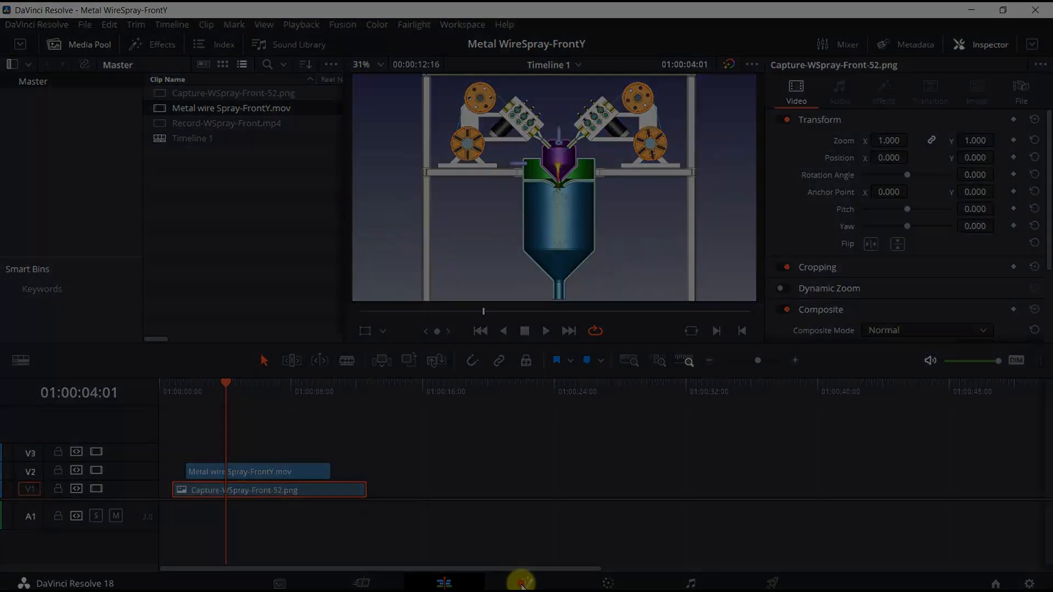
# Open the composite in Fusion and view the MediaIn1 spray layer alone, adjusting viewer zoom.
pyautogui.click(525, 582)
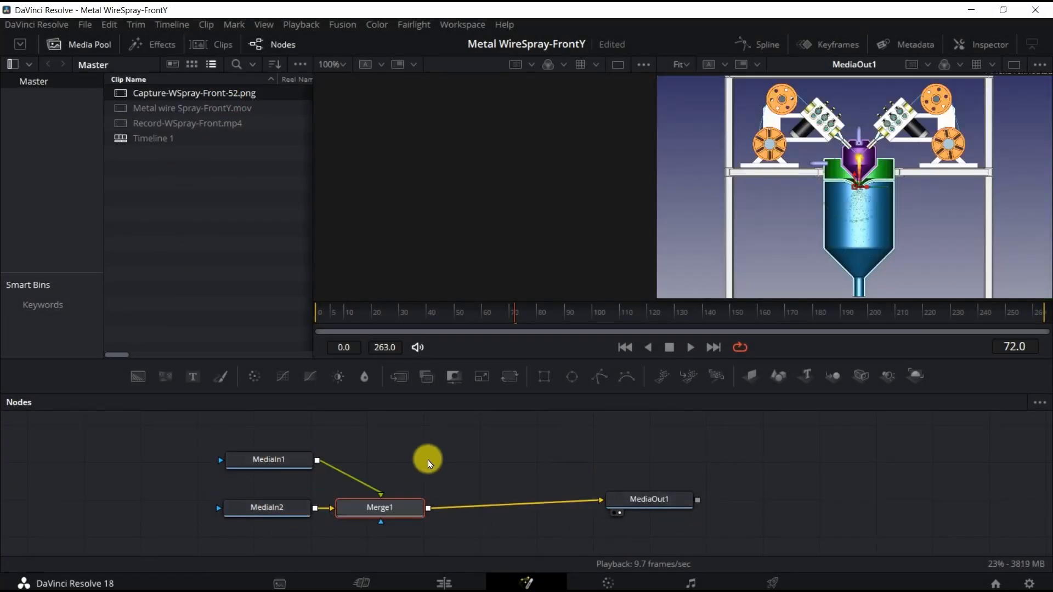
pyautogui.click(268, 459)
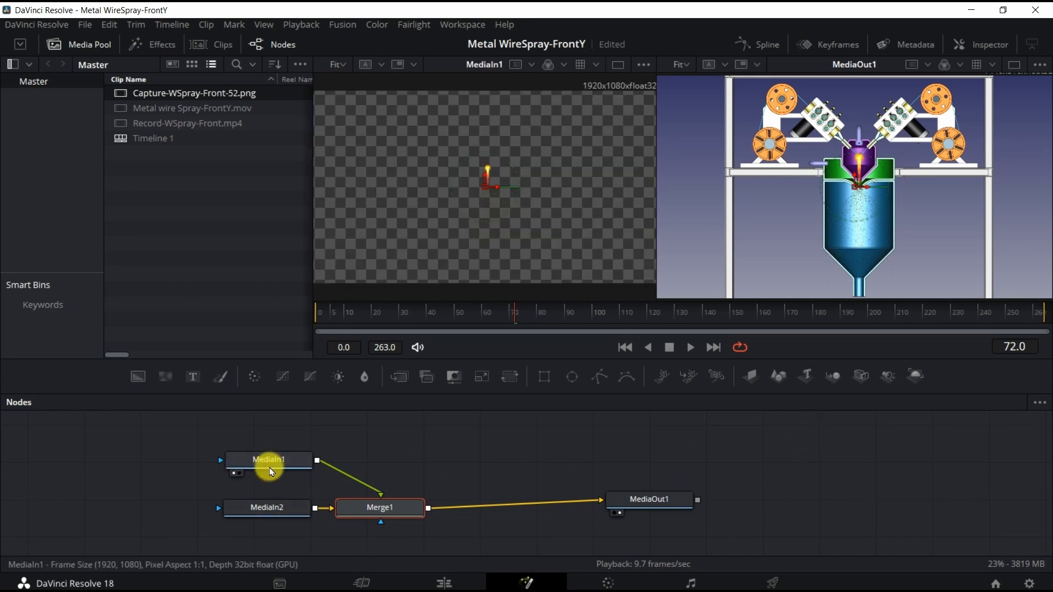
pyautogui.click(682, 65)
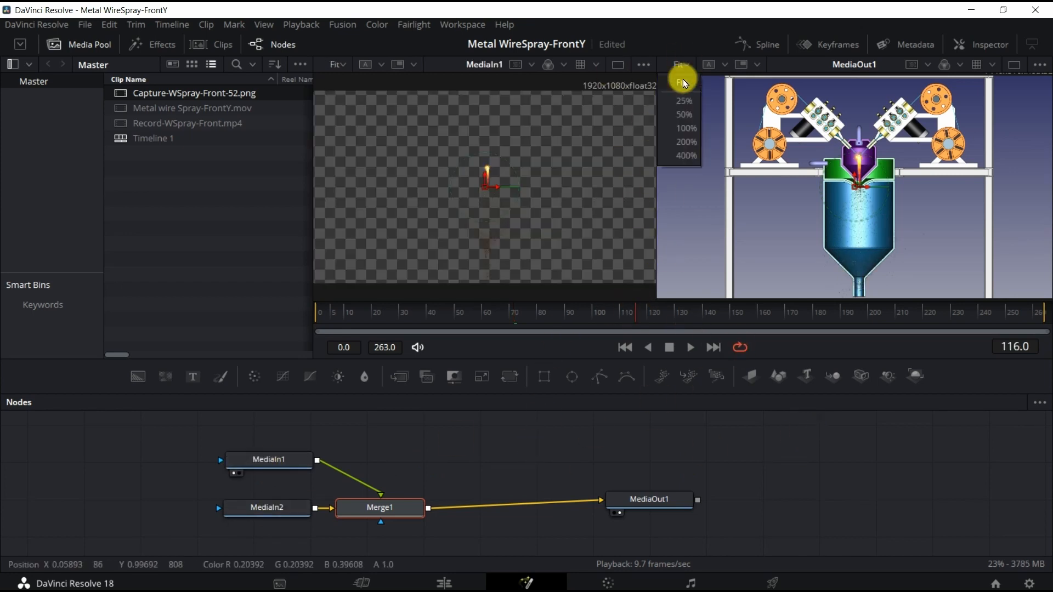
pyautogui.click(684, 128)
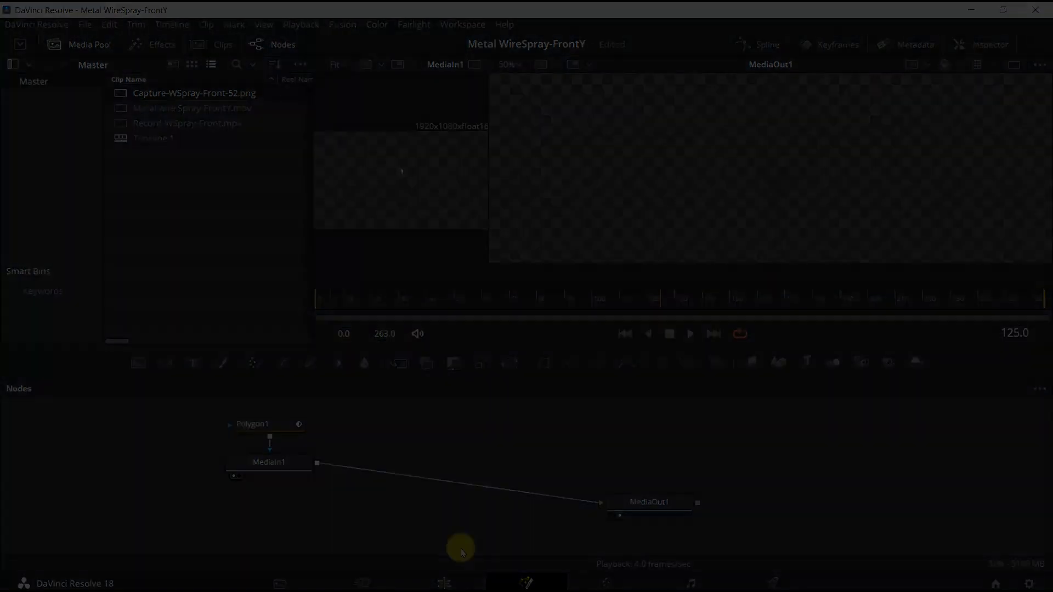
# Back on the Edit page, select the spray clip and retime the FreeCAD recording beneath it.
pyautogui.click(443, 583)
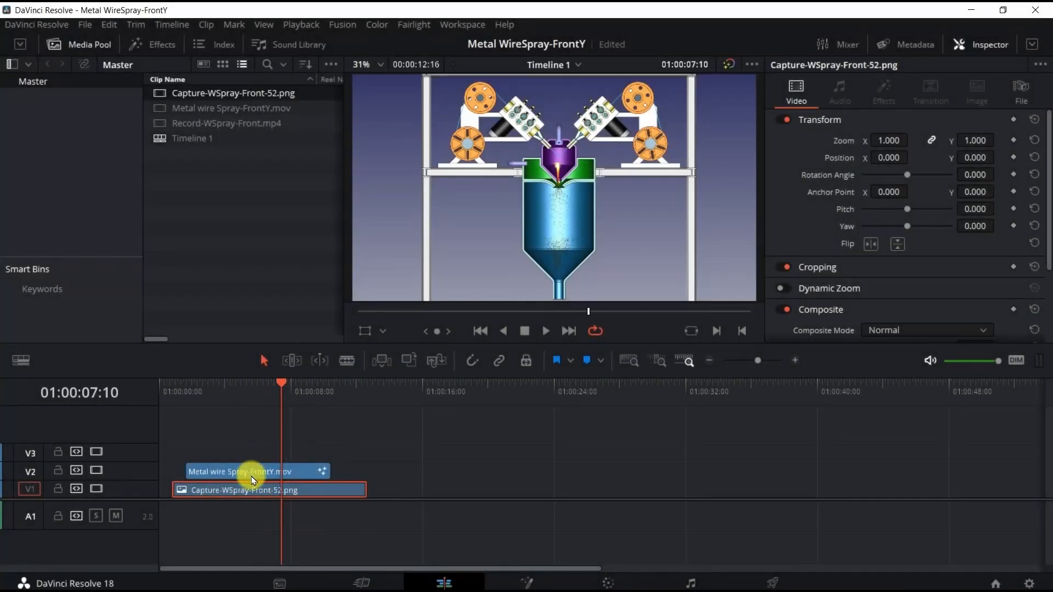
pyautogui.click(252, 470)
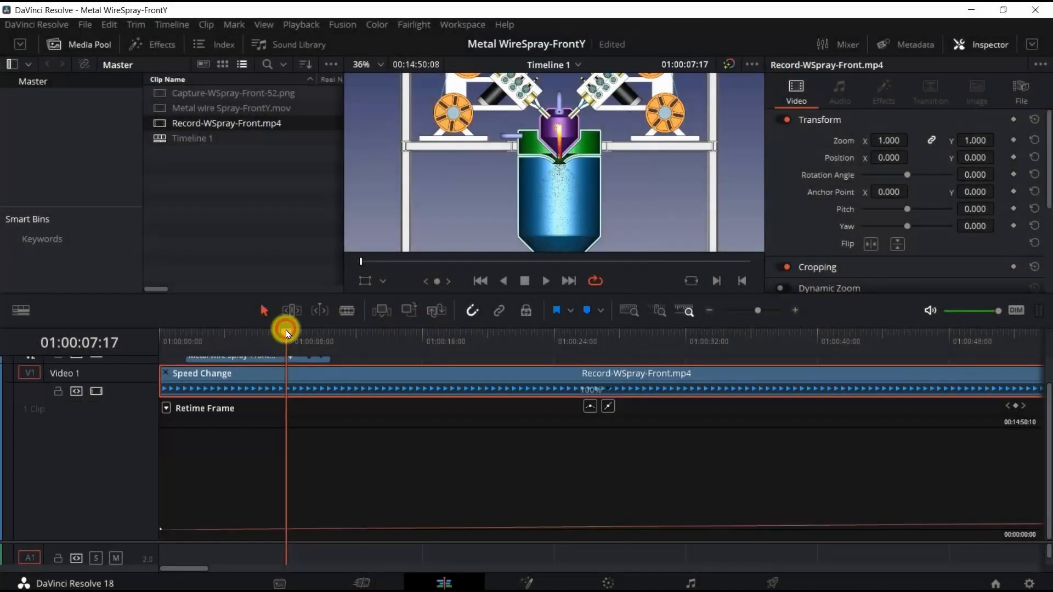
pyautogui.click(277, 334)
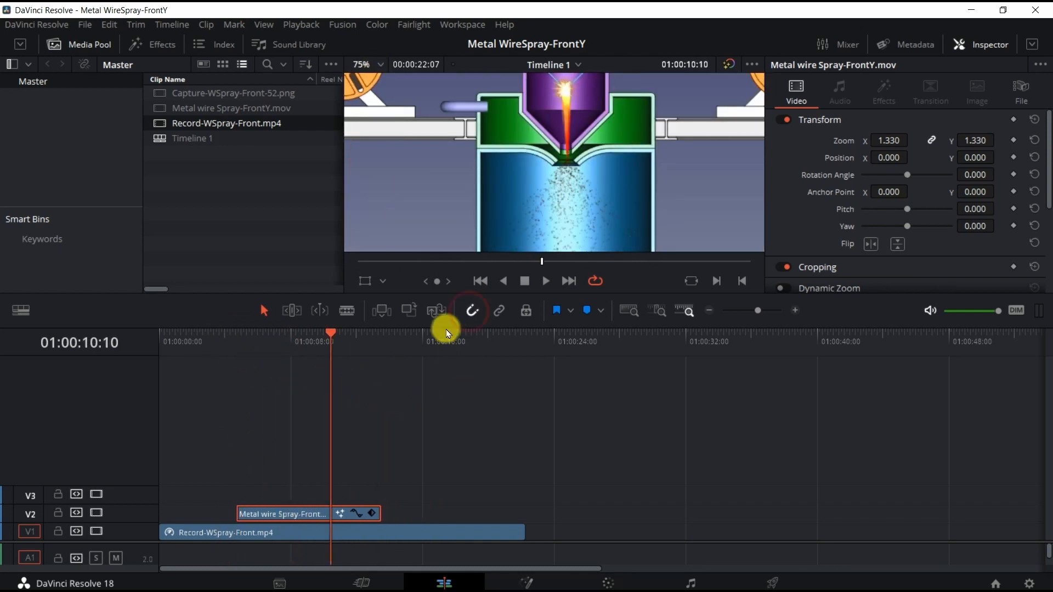
# Nudge the Metal wire Spray clip to Position X -1.000 and play back to check alignment.
pyautogui.rightClick(457, 532)
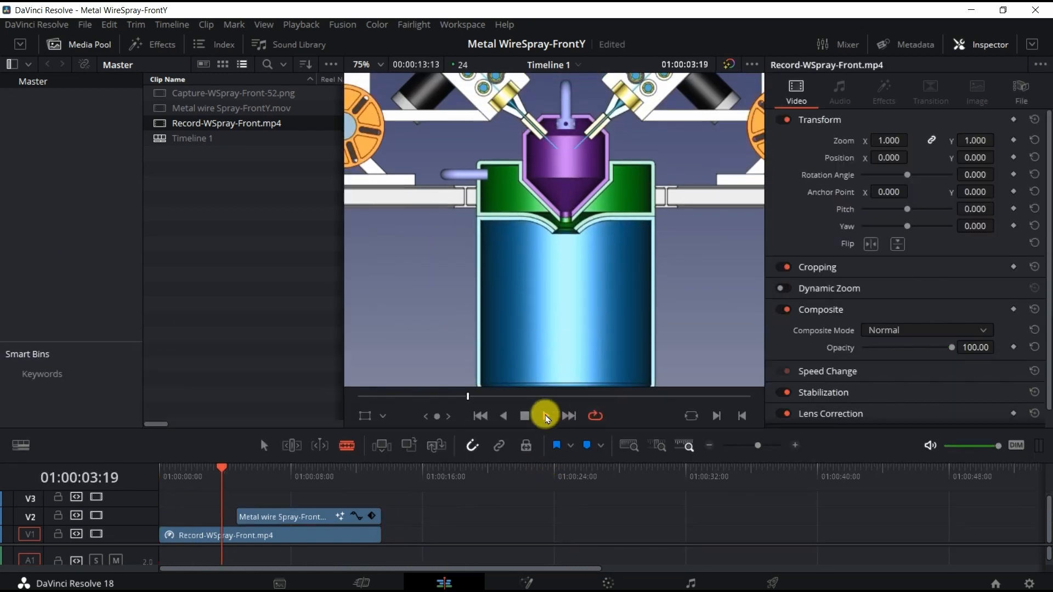
pyautogui.click(524, 415)
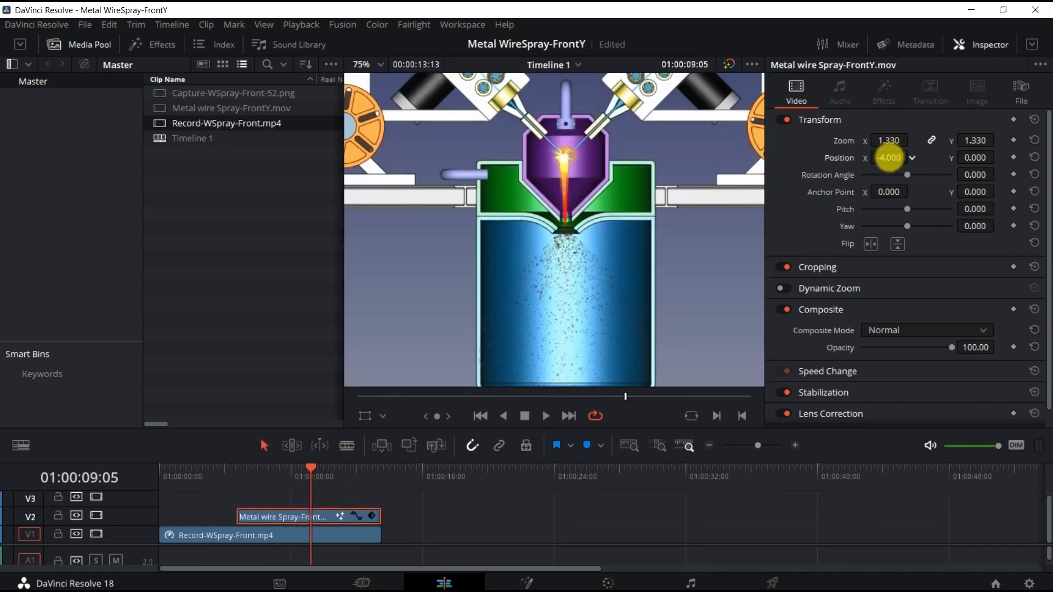
pyautogui.click(545, 416)
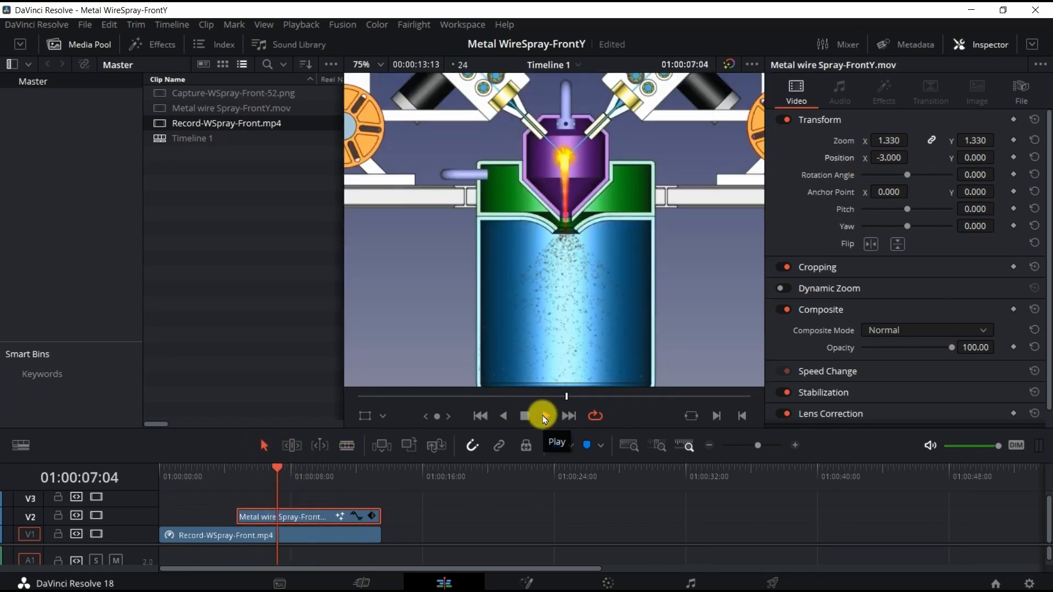
pyautogui.click(524, 415)
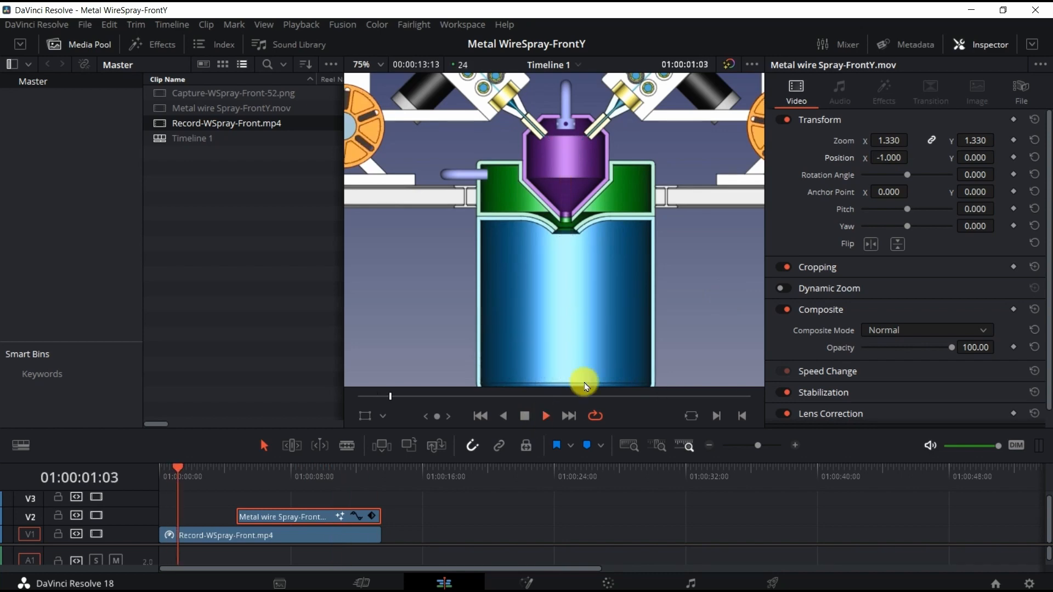
pyautogui.click(362, 65)
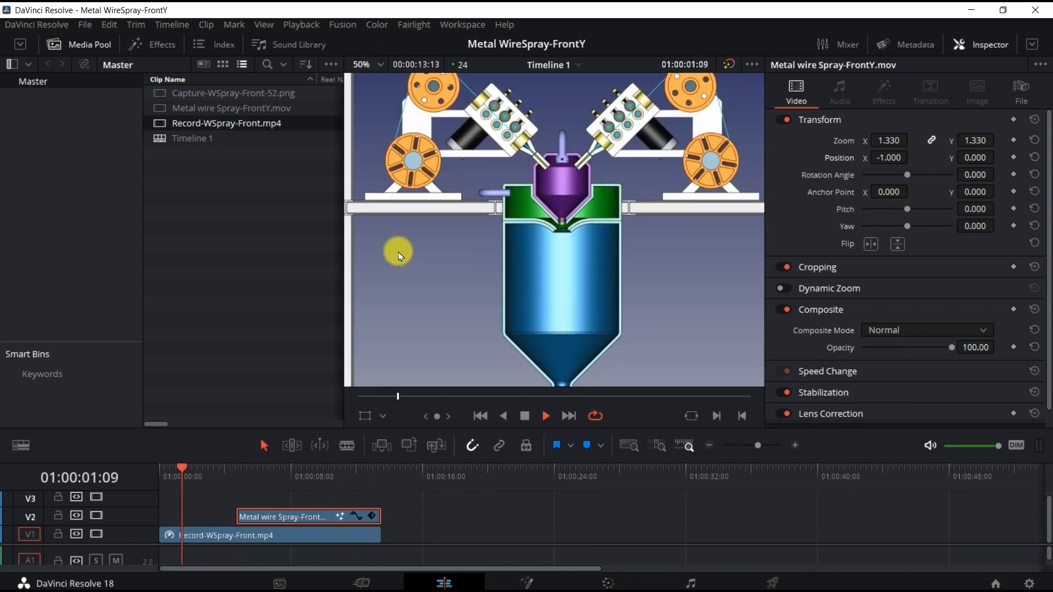